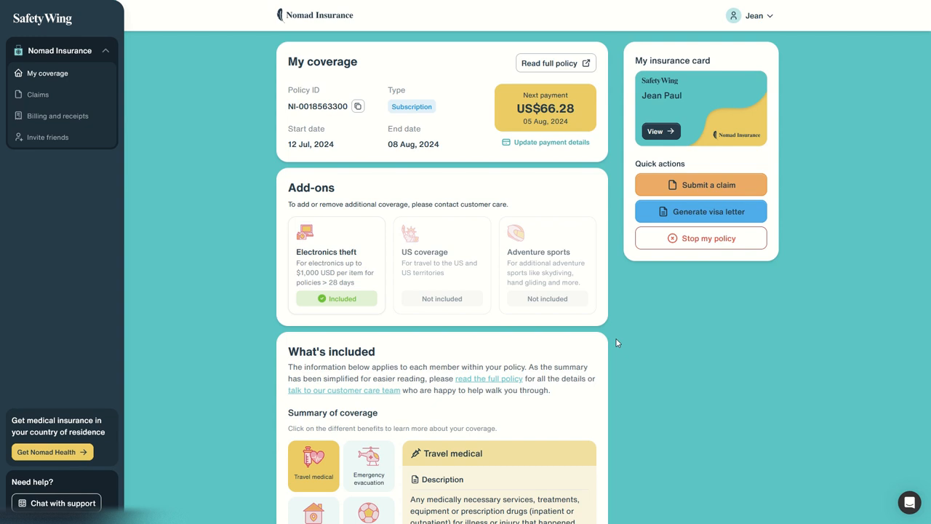
{"action": "mouse_move", "coordinate": [358, 163]}
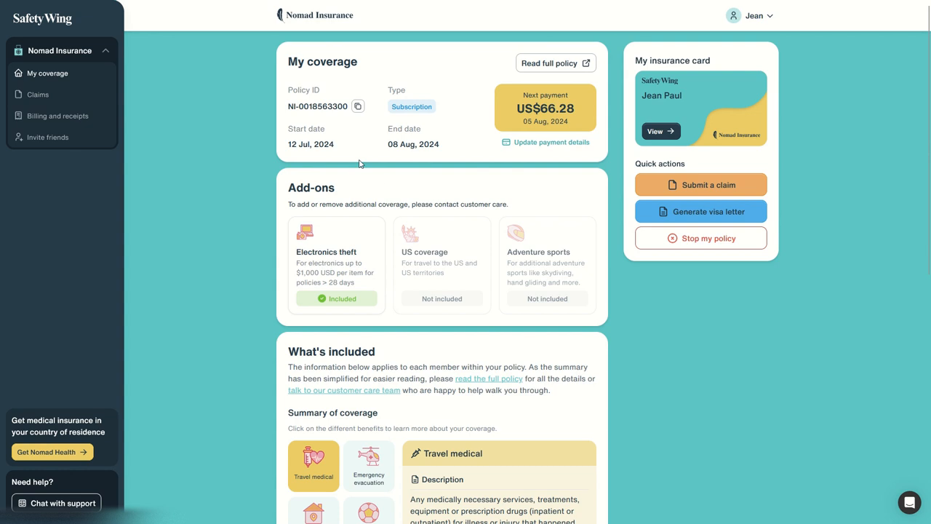
{"action": "mouse_move", "coordinate": [701, 184]}
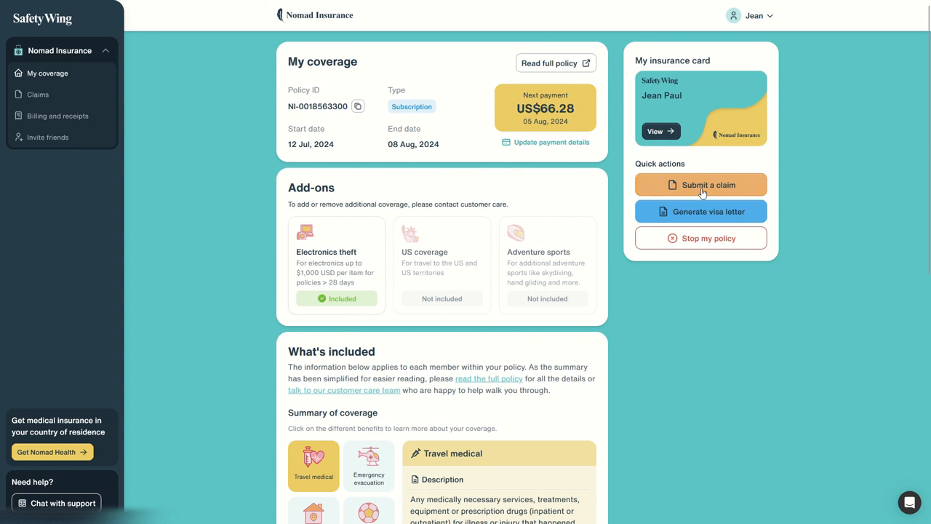
Step: Start a new claim via Submit a claim under Quick actions on My coverage
{"action": "left_click", "coordinate": [701, 184]}
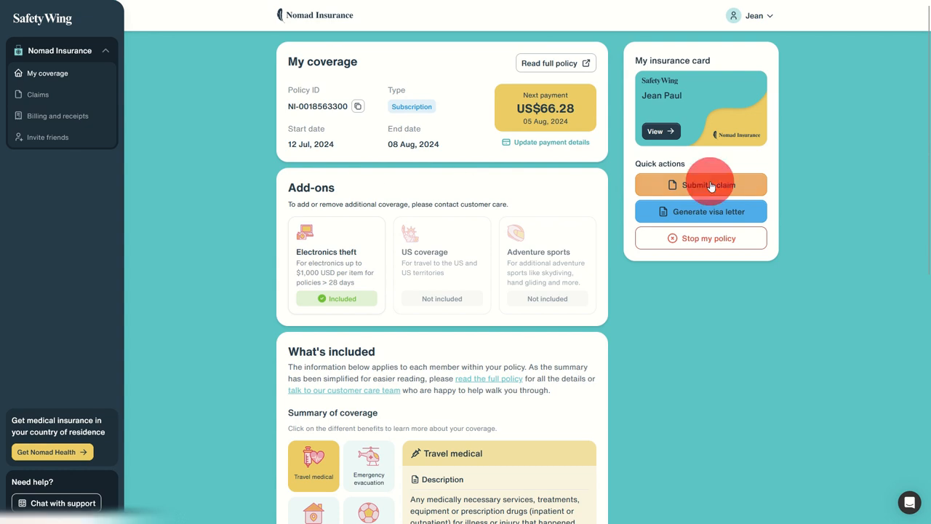
Step: Choose Non-medical as the claim type and continue to the event details form
{"action": "left_click", "coordinate": [701, 184]}
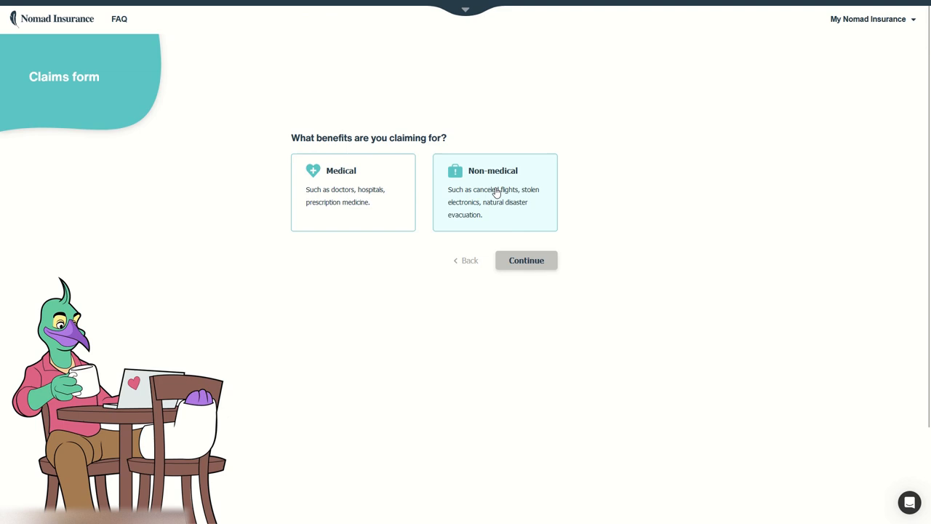
{"action": "mouse_move", "coordinate": [547, 197]}
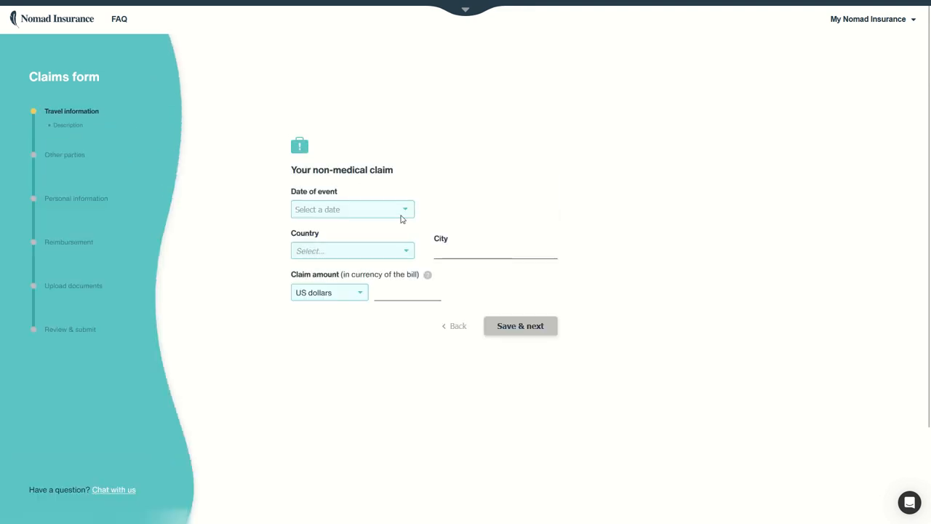
Step: Set the event date to Jul 12, 2024 and the country to Thailand
{"action": "left_click", "coordinate": [352, 210]}
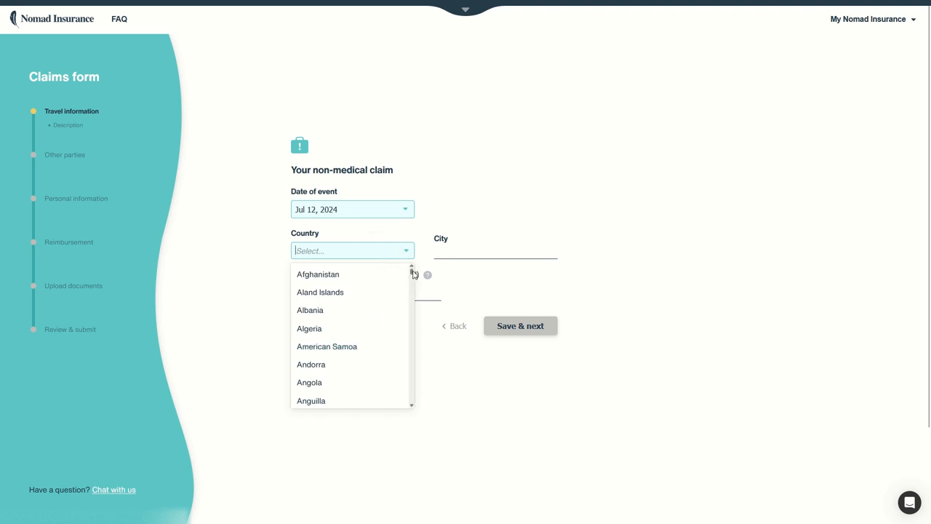
{"action": "scroll", "scroll_direction": "down", "scroll_amount": 3}
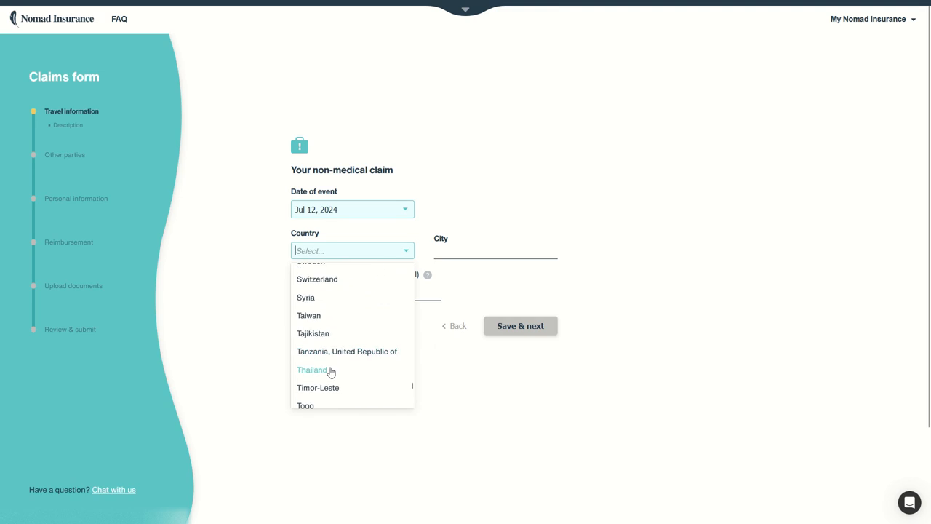
{"action": "left_click", "coordinate": [312, 370]}
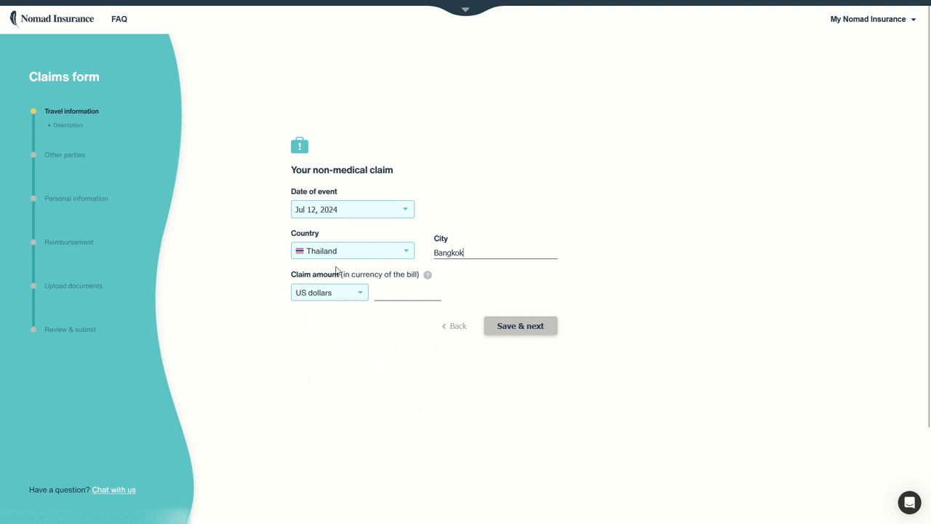
{"action": "mouse_move", "coordinate": [428, 273]}
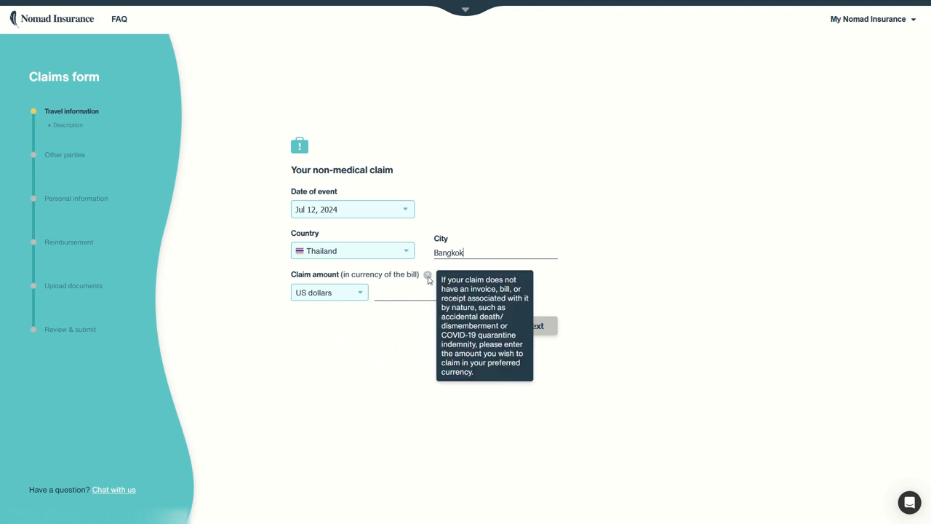
{"action": "mouse_move", "coordinate": [363, 292]}
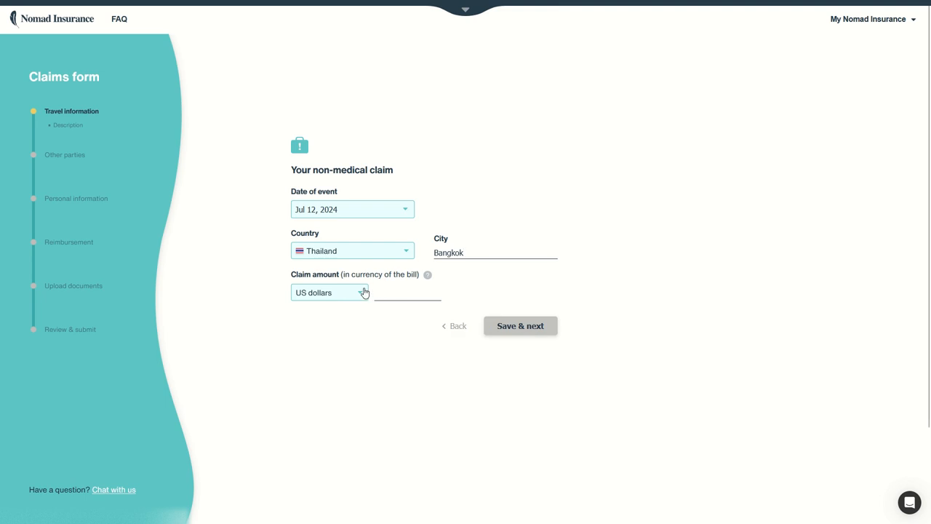
Step: Enter Bangkok, claim 10,000 in Thai baht, and save to reach the description step
{"action": "left_click", "coordinate": [329, 291]}
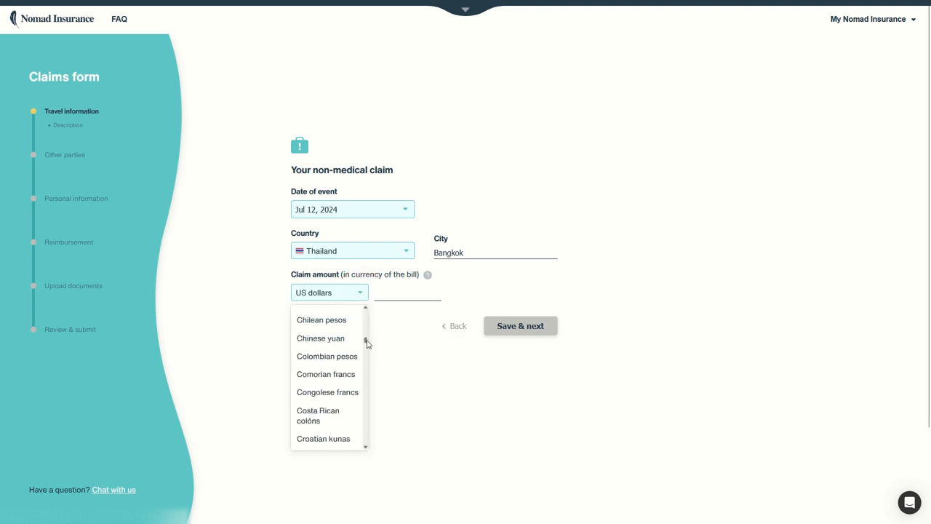
{"action": "scroll", "scroll_direction": "down", "scroll_amount": 3}
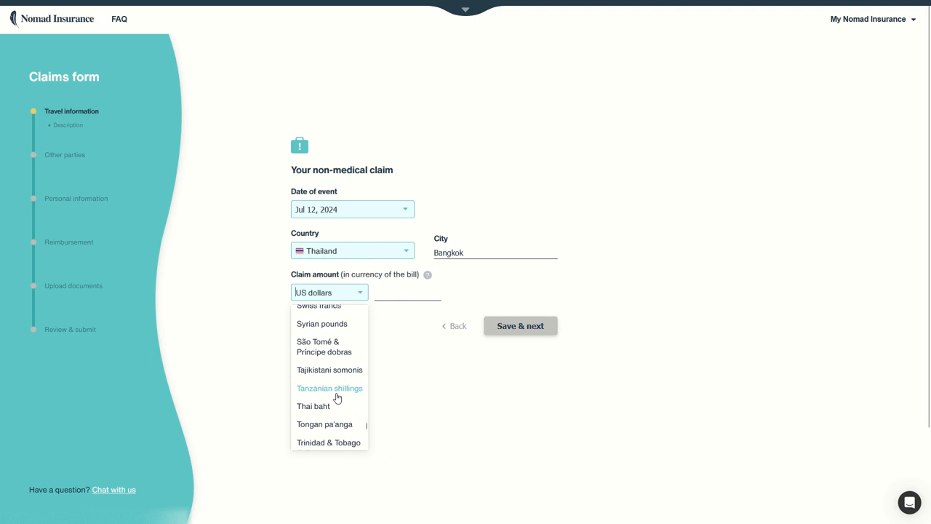
{"action": "left_click", "coordinate": [313, 406]}
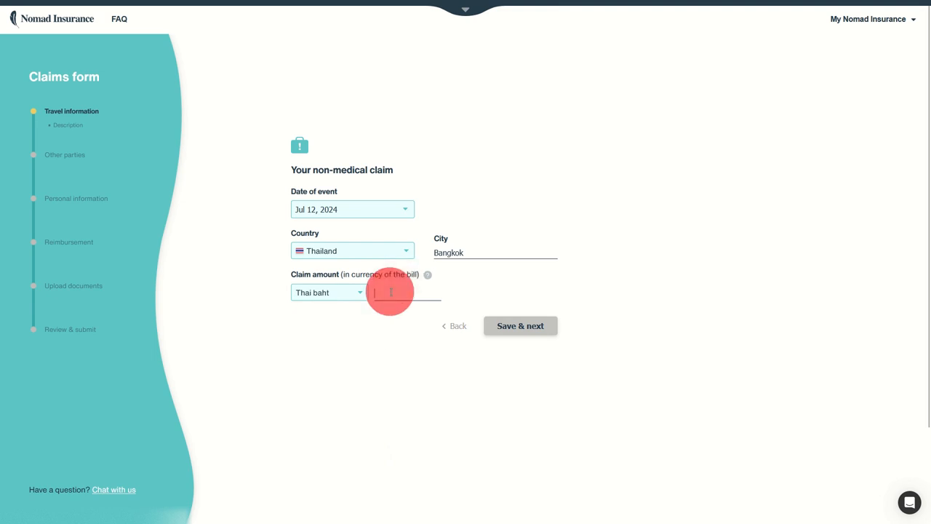
{"action": "type", "text": "10,000"}
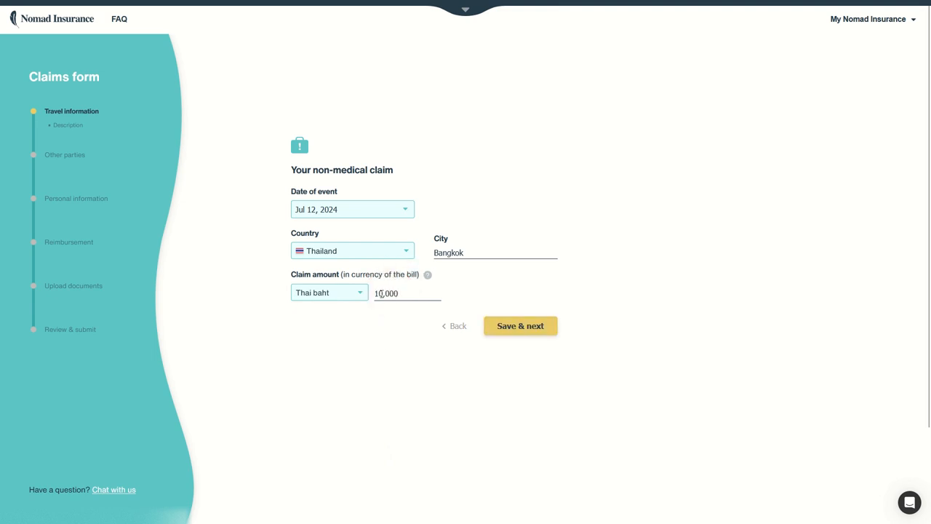
{"action": "left_click", "coordinate": [521, 326]}
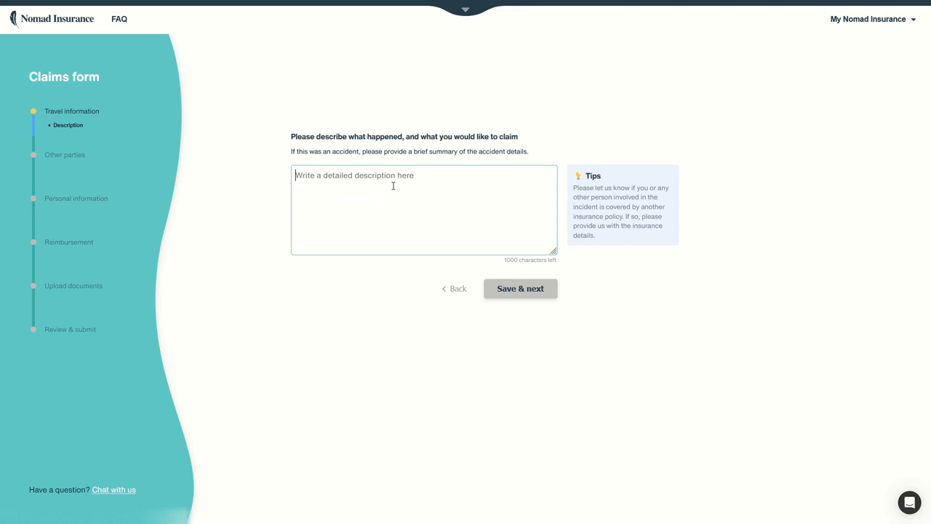
Step: Describe the incident as 'Laptop stolen in the street.' and save to continue
{"action": "left_click", "coordinate": [393, 186]}
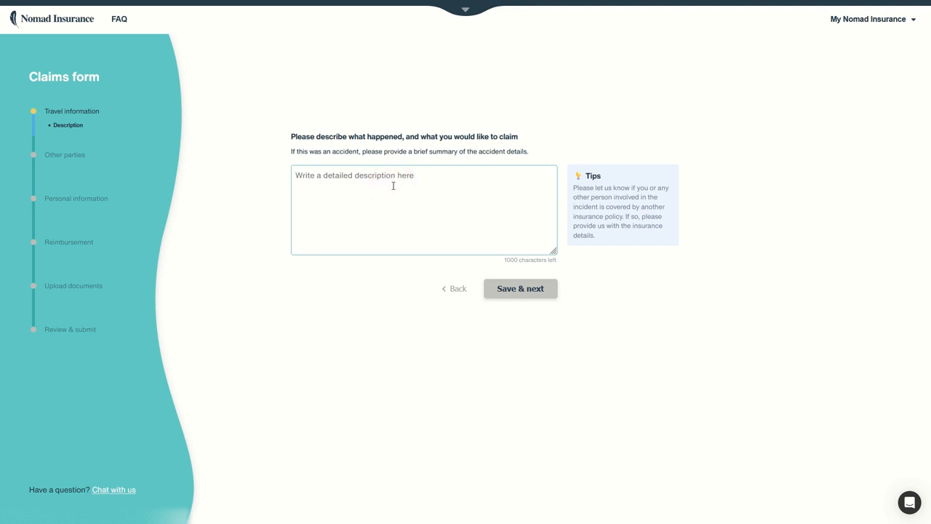
{"action": "type", "text": "Laptop"}
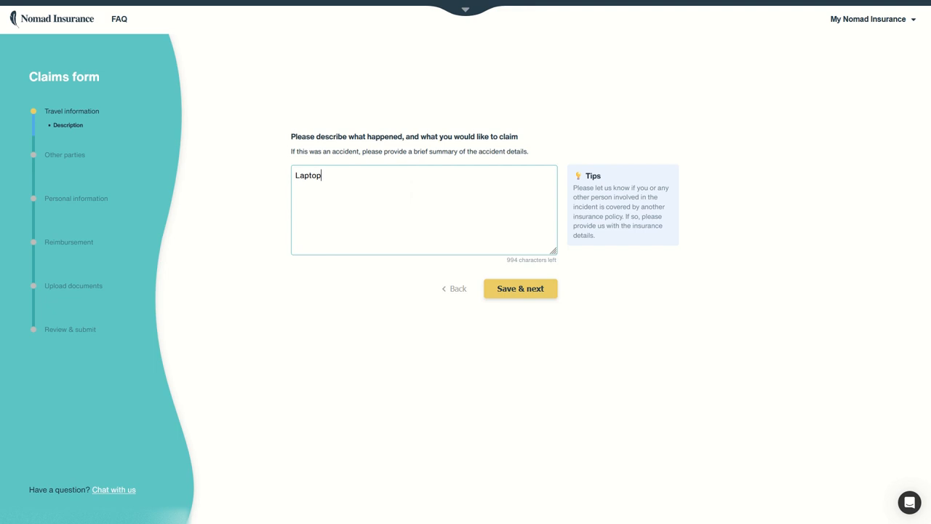
{"action": "type", "text": "stolen in the"}
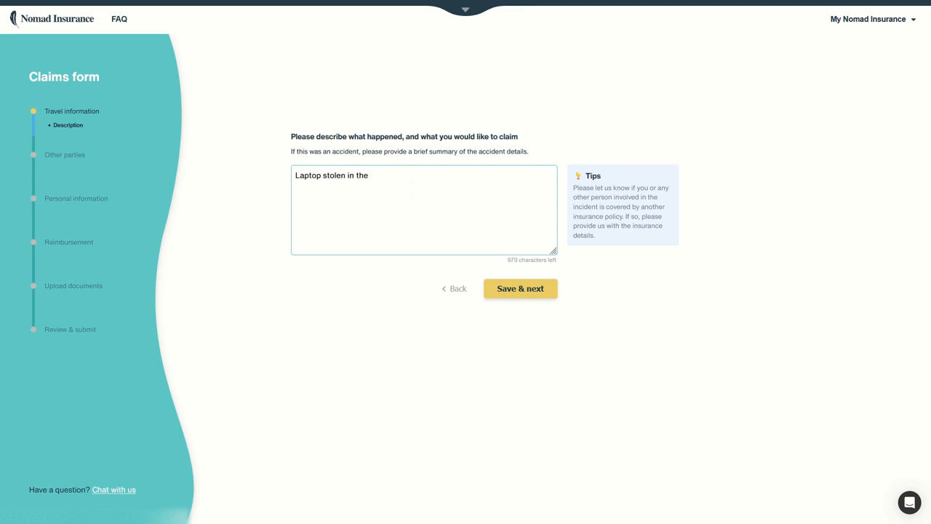
{"action": "type", "text": "street."}
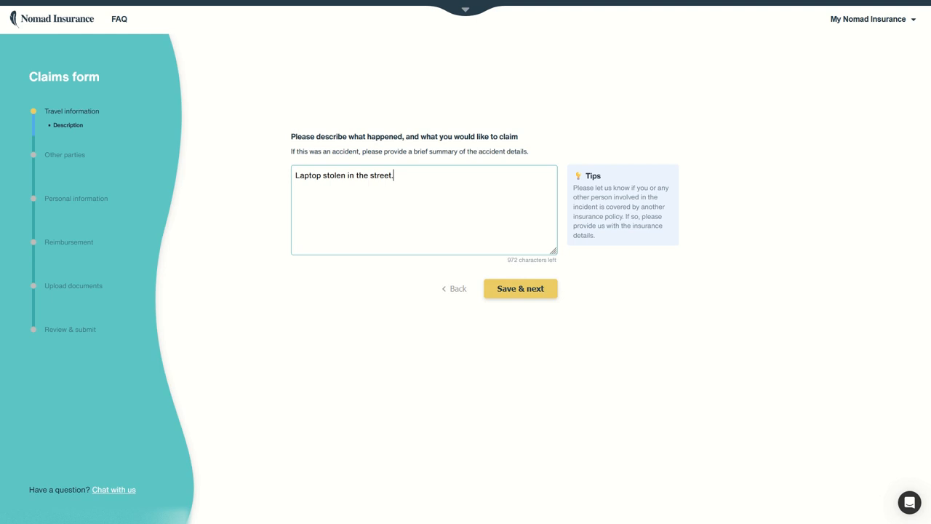
{"action": "left_click", "coordinate": [521, 288]}
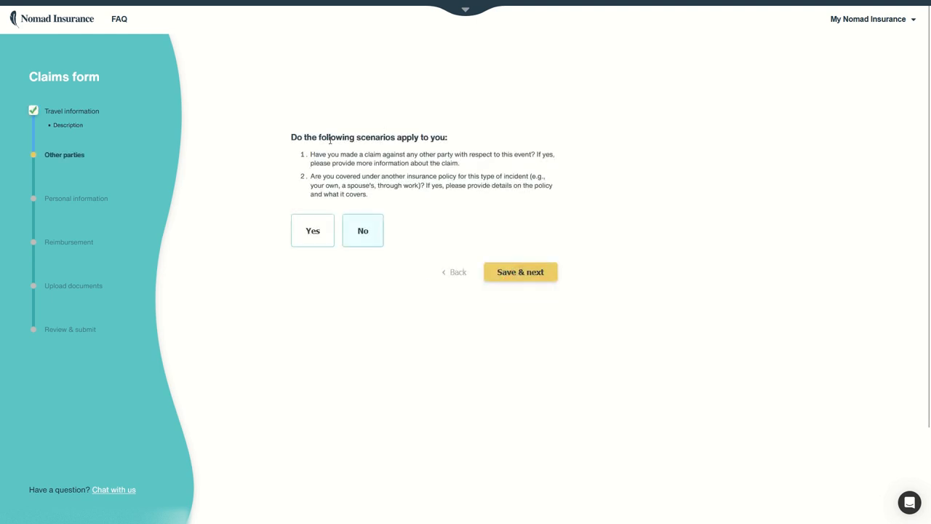
Step: Answer No to the other-parties and other-insurance questions and save to continue
{"action": "left_click_drag", "start_coordinate": [311, 136], "coordinate": [389, 137]}
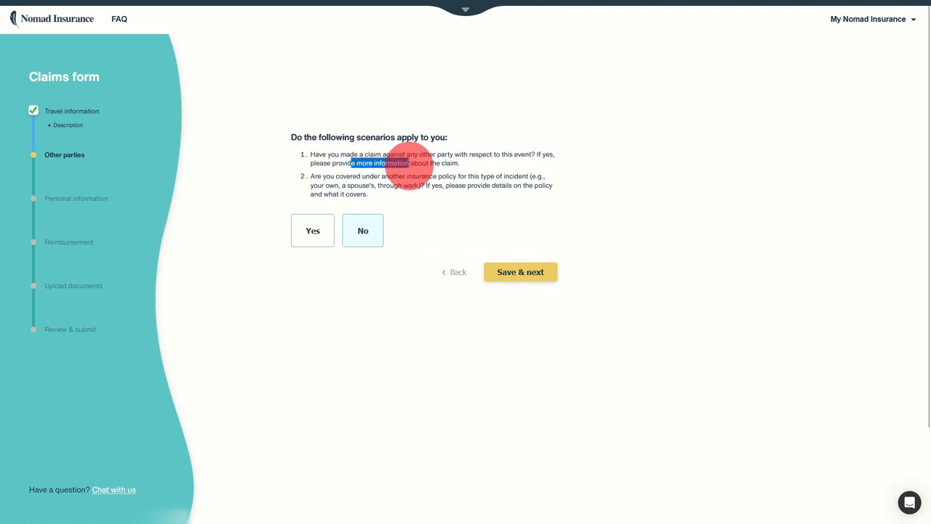
{"action": "left_click_drag", "start_coordinate": [337, 154], "coordinate": [458, 163]}
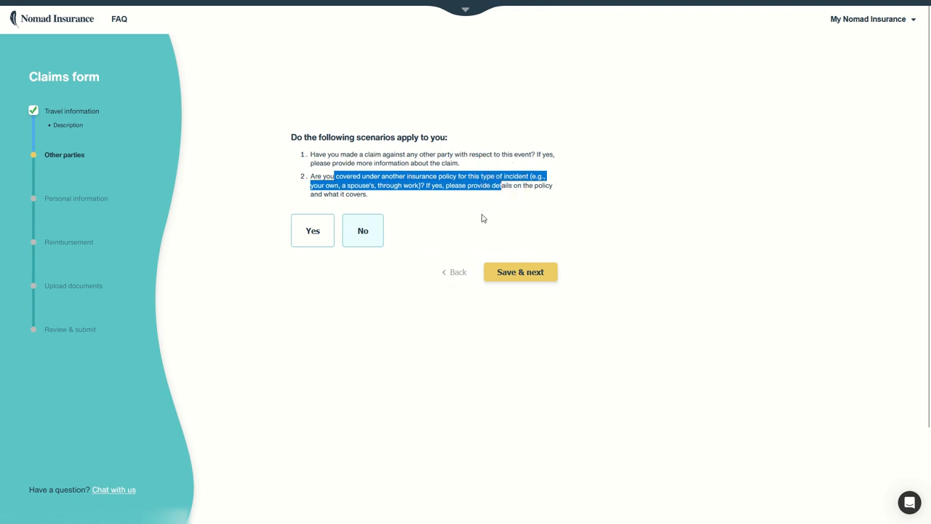
{"action": "mouse_move", "coordinate": [560, 273]}
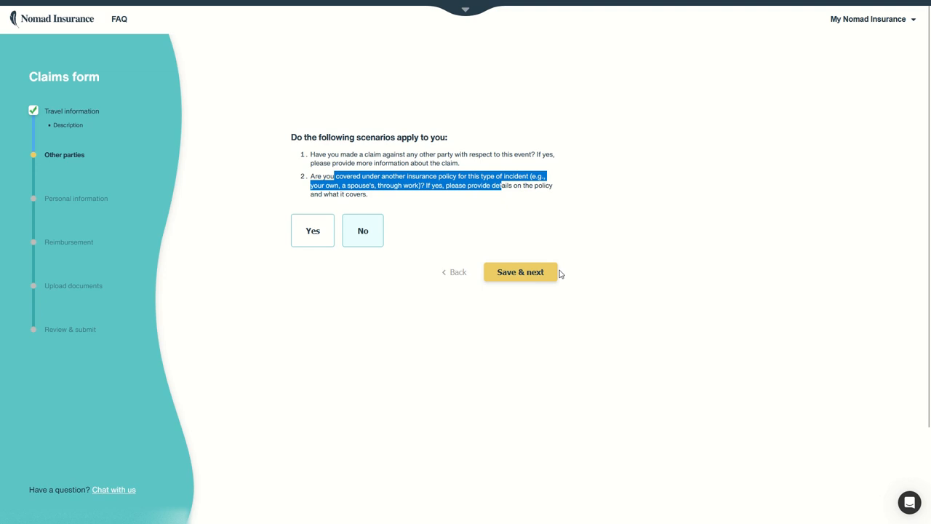
{"action": "left_click", "coordinate": [521, 272]}
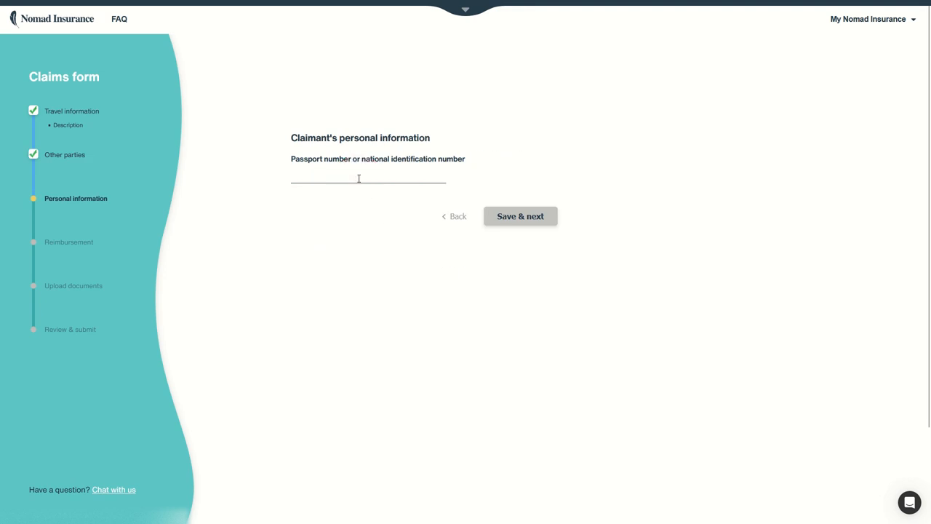
Step: Enter ABC123123ABC as the passport/national ID number and save to continue
{"action": "type", "text": "ABC123123"}
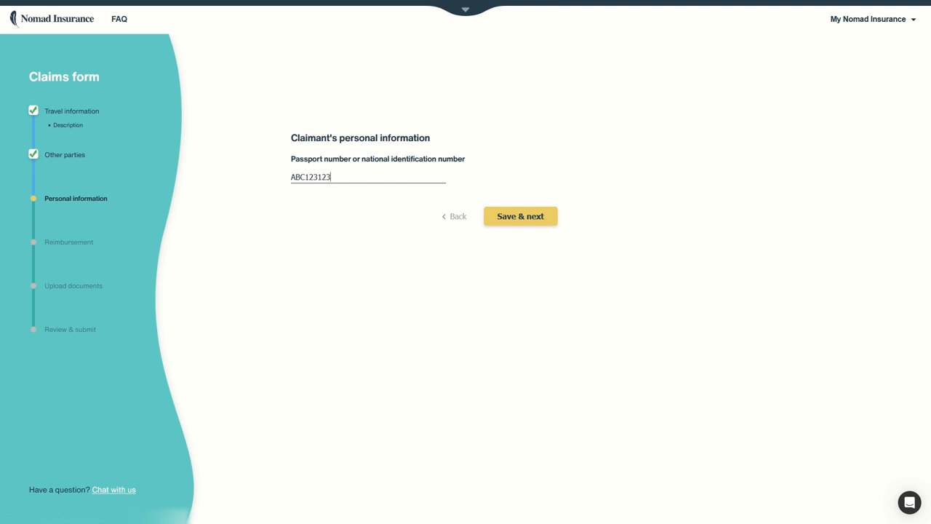
{"action": "type", "text": "ABC"}
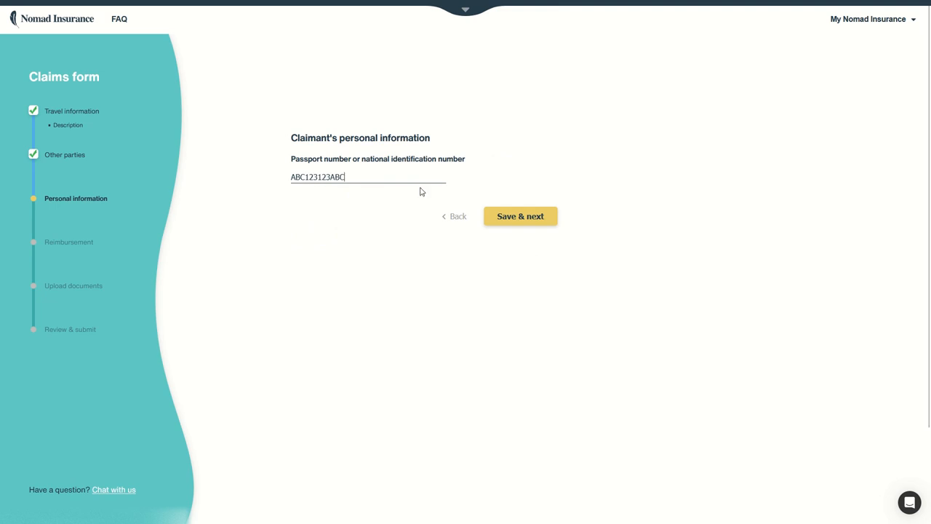
{"action": "left_click", "coordinate": [521, 215]}
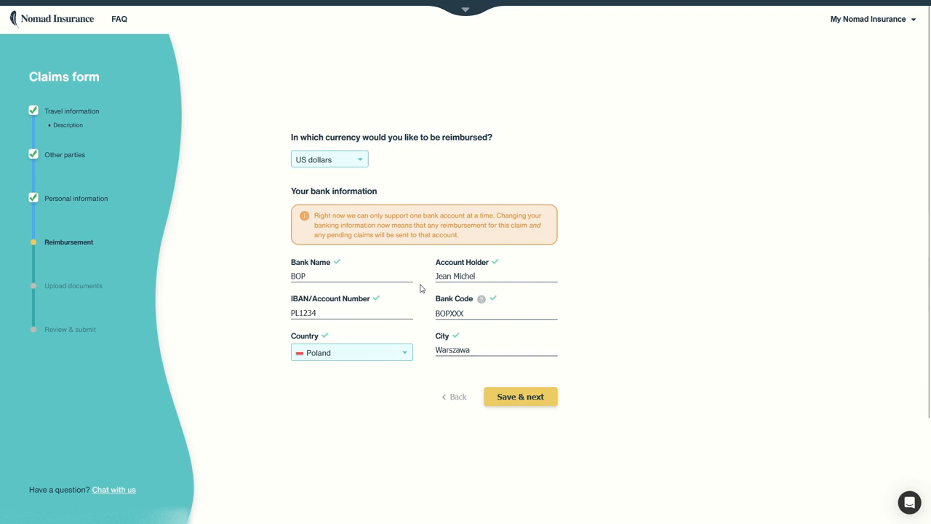
Step: Keep US dollars as reimbursement currency with the pre-filled Poland bank details and save
{"action": "left_click", "coordinate": [329, 158]}
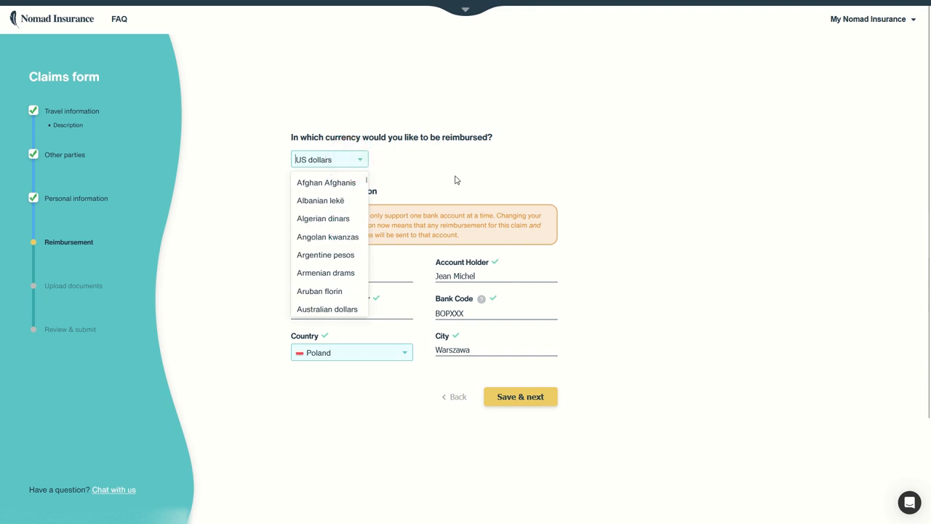
{"action": "left_click", "coordinate": [328, 159]}
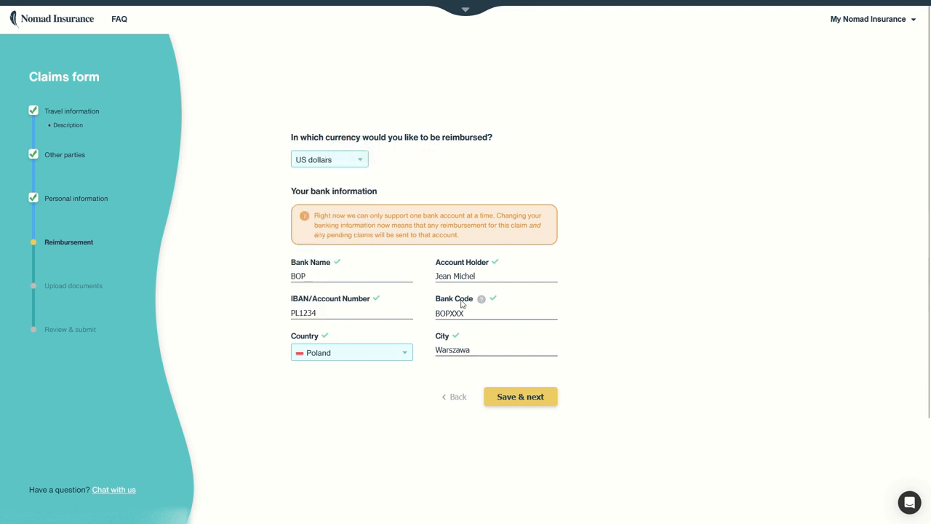
{"action": "mouse_move", "coordinate": [395, 305]}
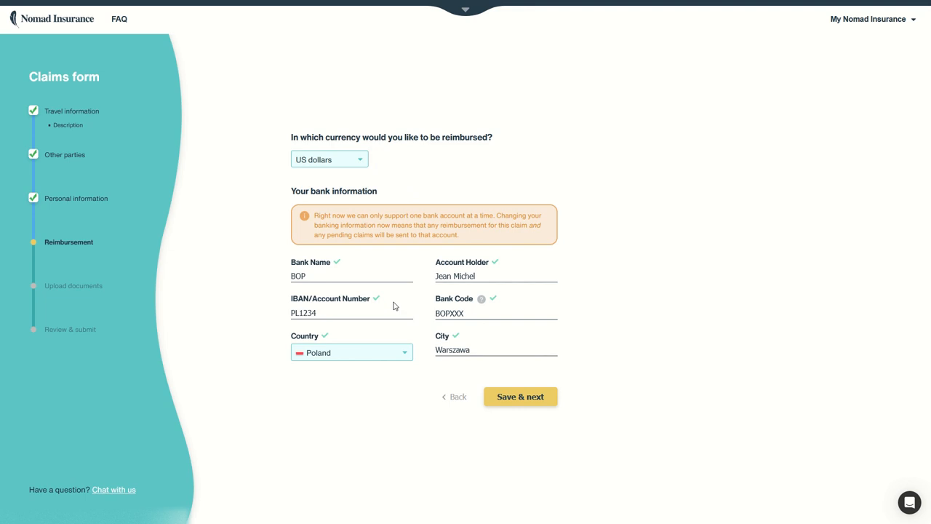
{"action": "mouse_move", "coordinate": [521, 396]}
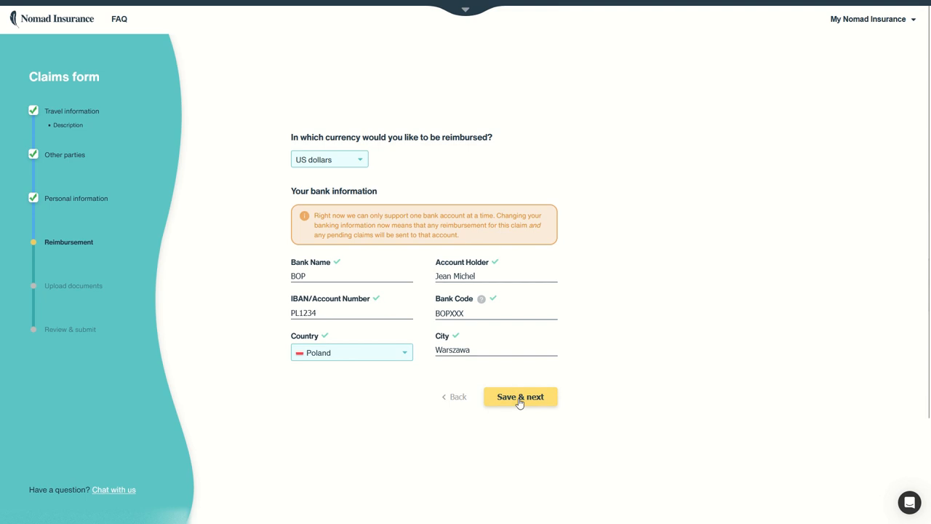
{"action": "left_click", "coordinate": [520, 396]}
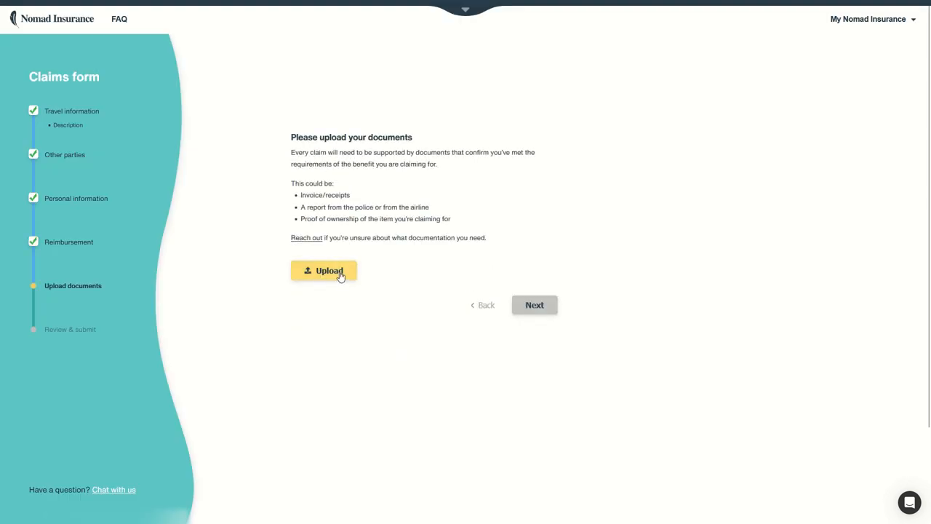
Step: Upload the screenshot image as the supporting document and continue to the claim review
{"action": "double_click", "coordinate": [326, 195]}
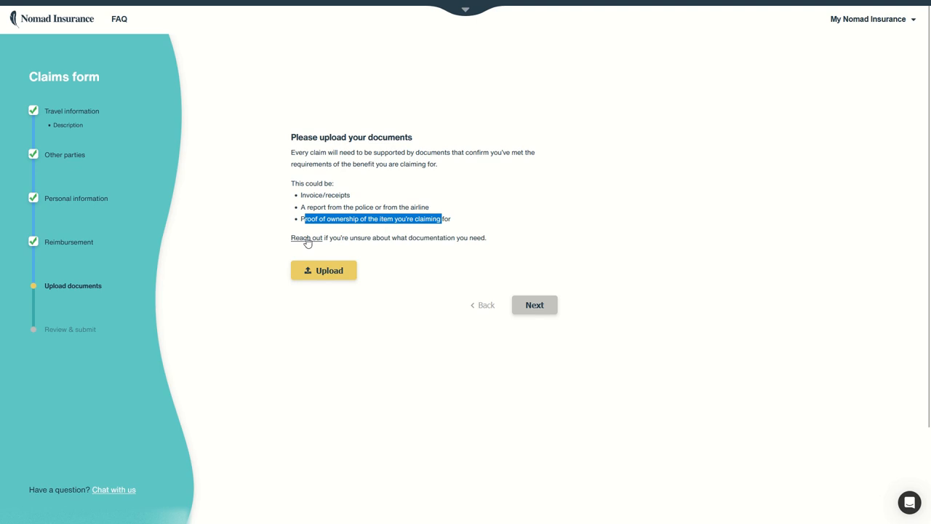
{"action": "mouse_move", "coordinate": [291, 245]}
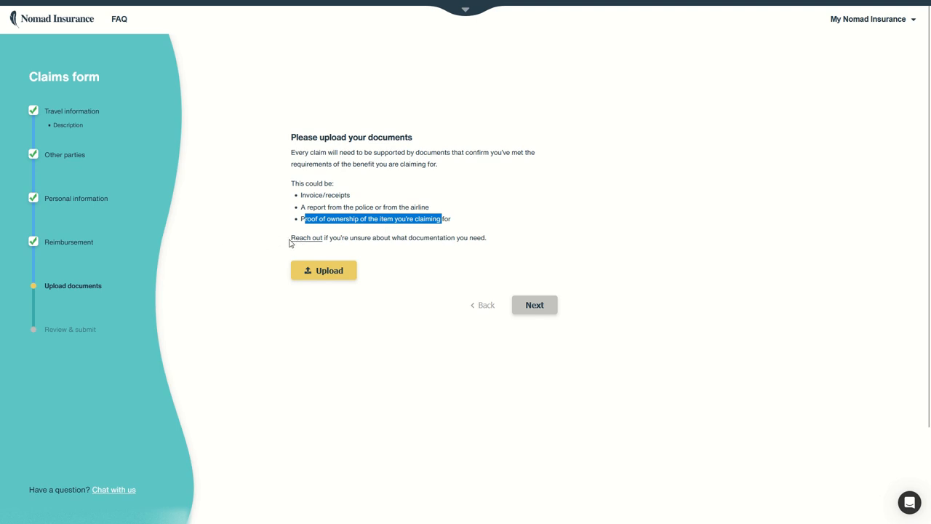
{"action": "mouse_move", "coordinate": [306, 237]}
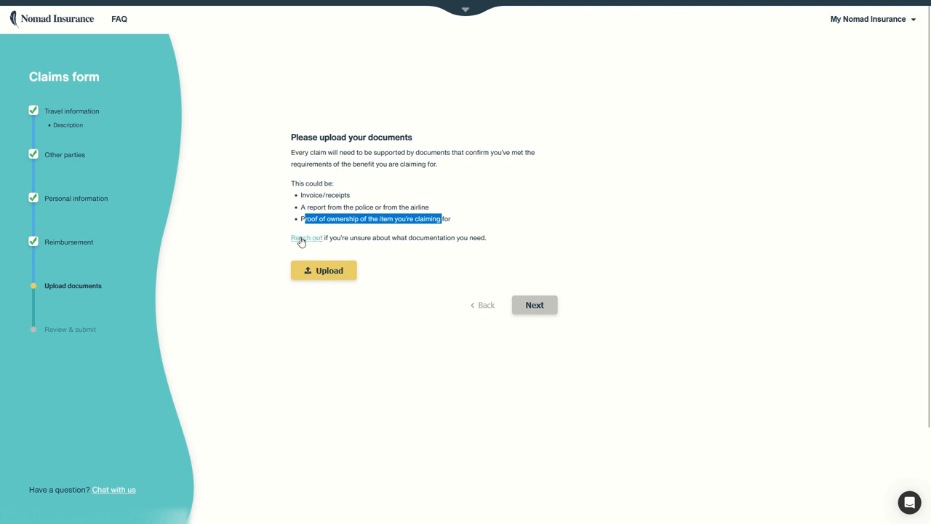
{"action": "left_click", "coordinate": [323, 269]}
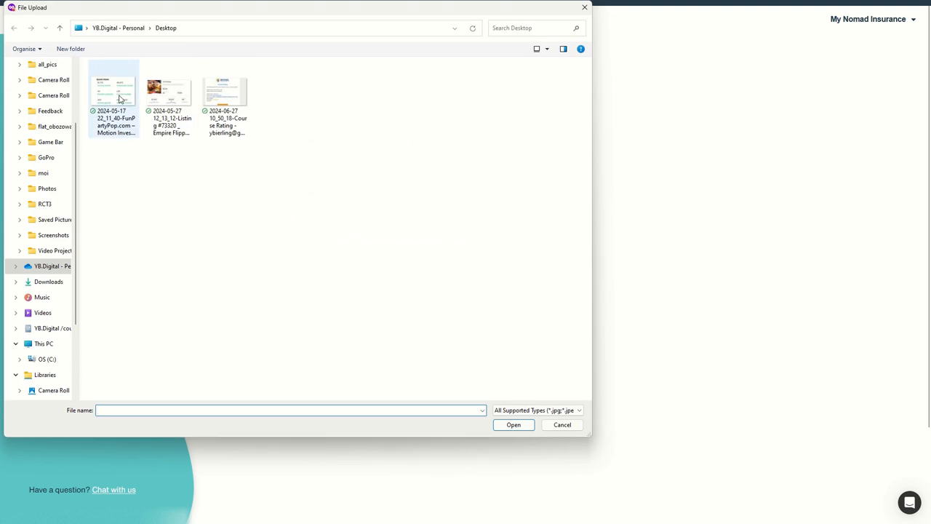
{"action": "left_click", "coordinate": [514, 425]}
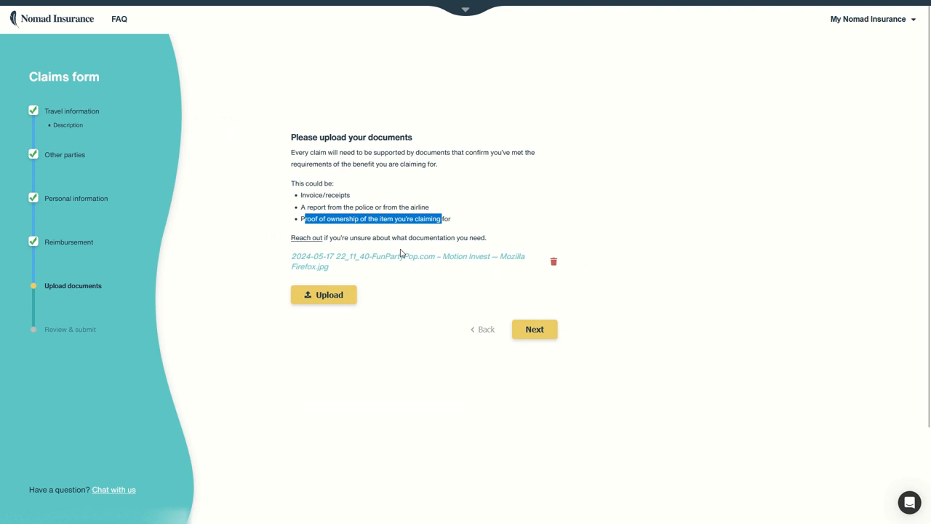
{"action": "left_click", "coordinate": [533, 329]}
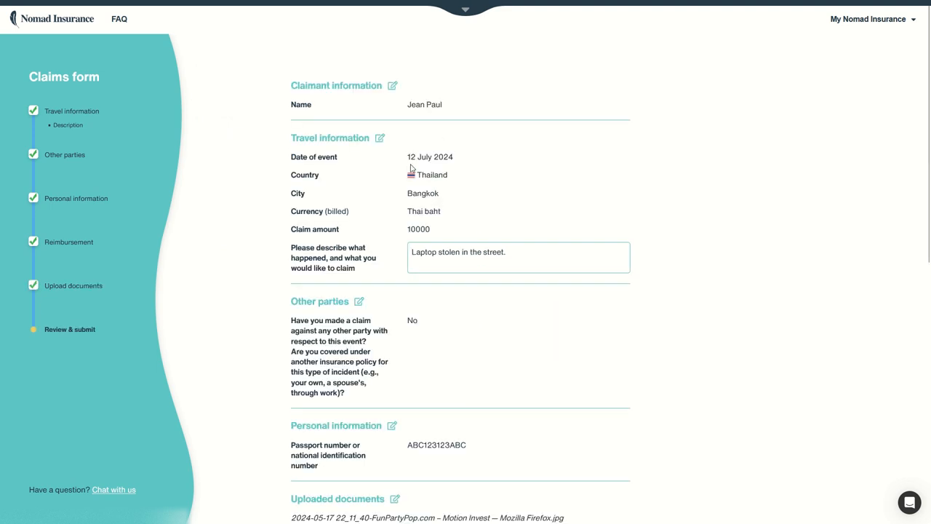
Step: Switch on the three consent declarations and submit the claim, reaching 'You are all set!'
{"action": "scroll", "scroll_direction": "down", "scroll_amount": 3}
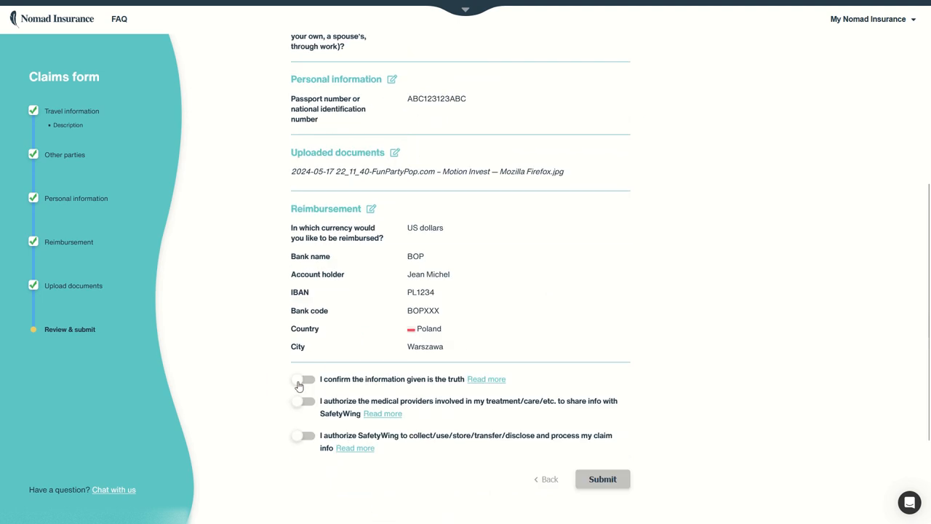
{"action": "left_click", "coordinate": [302, 378]}
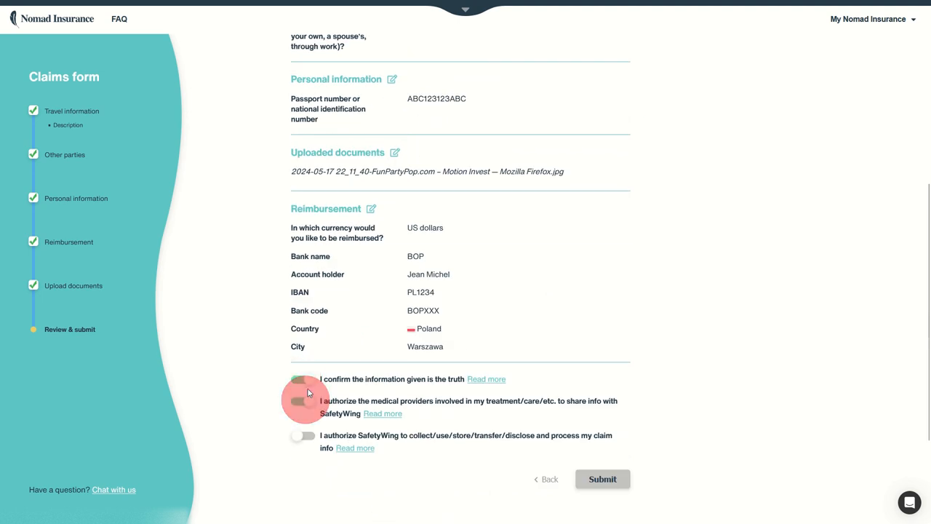
{"action": "left_click", "coordinate": [303, 402]}
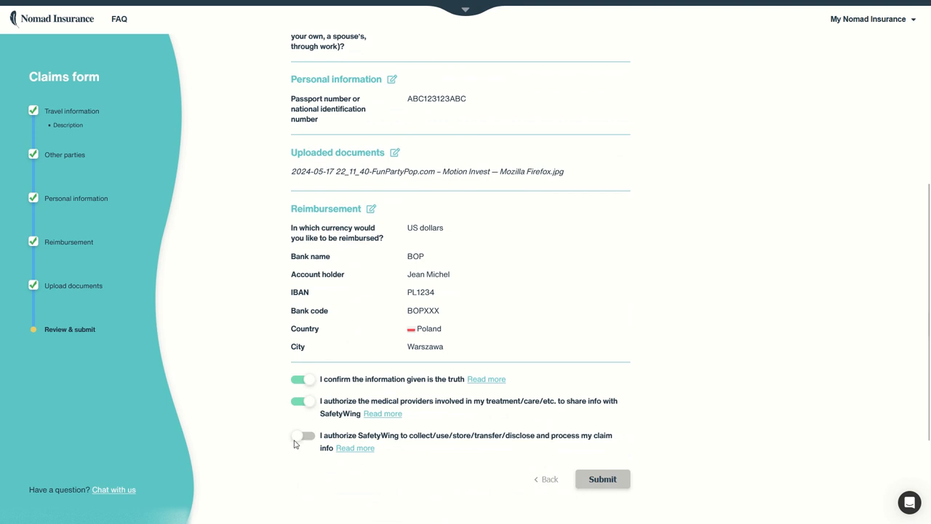
{"action": "left_click", "coordinate": [300, 437]}
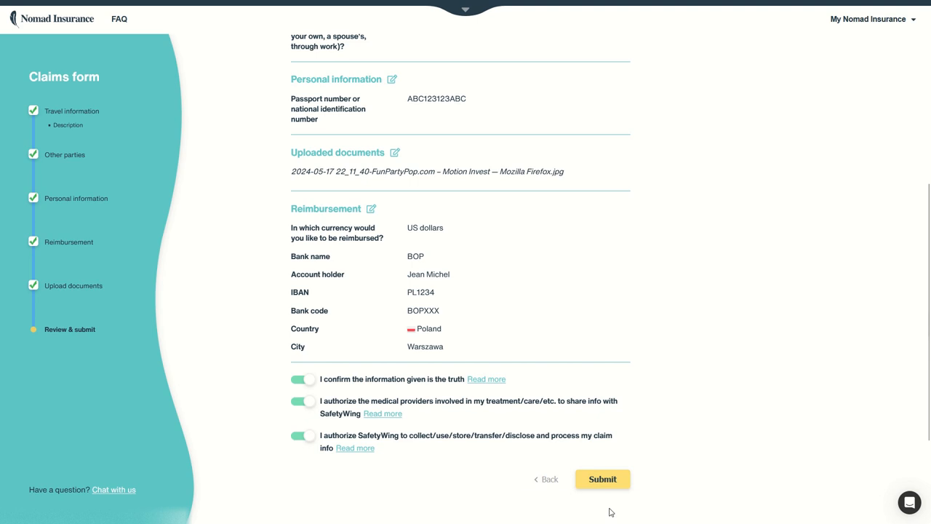
{"action": "left_click", "coordinate": [602, 479]}
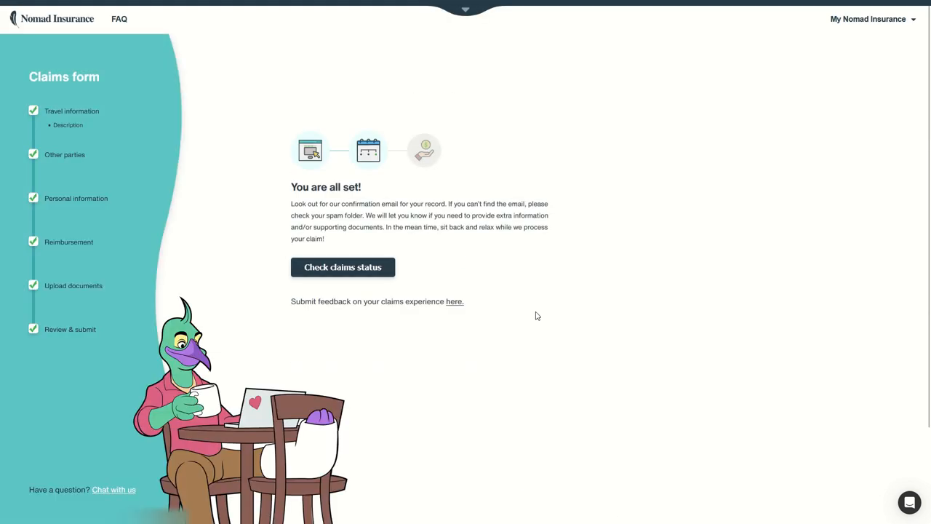
{"action": "mouse_move", "coordinate": [366, 238]}
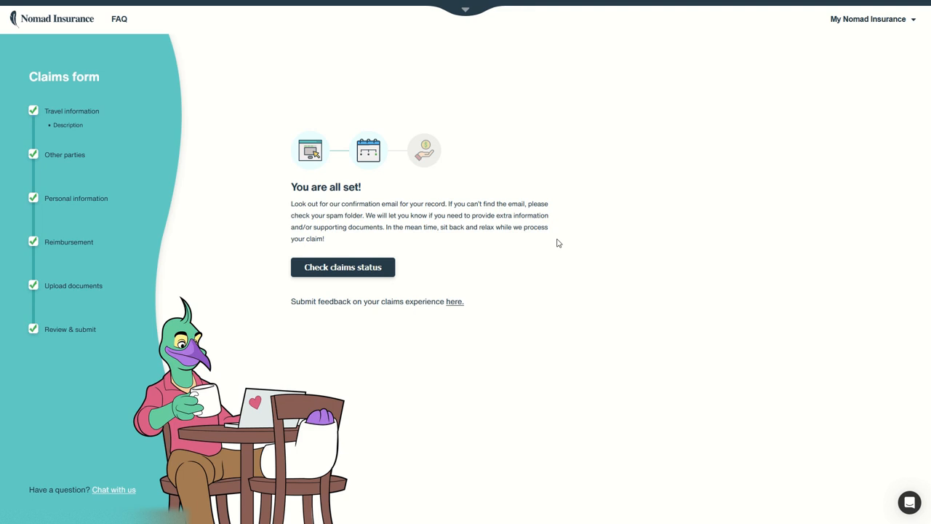
{"action": "mouse_move", "coordinate": [480, 267]}
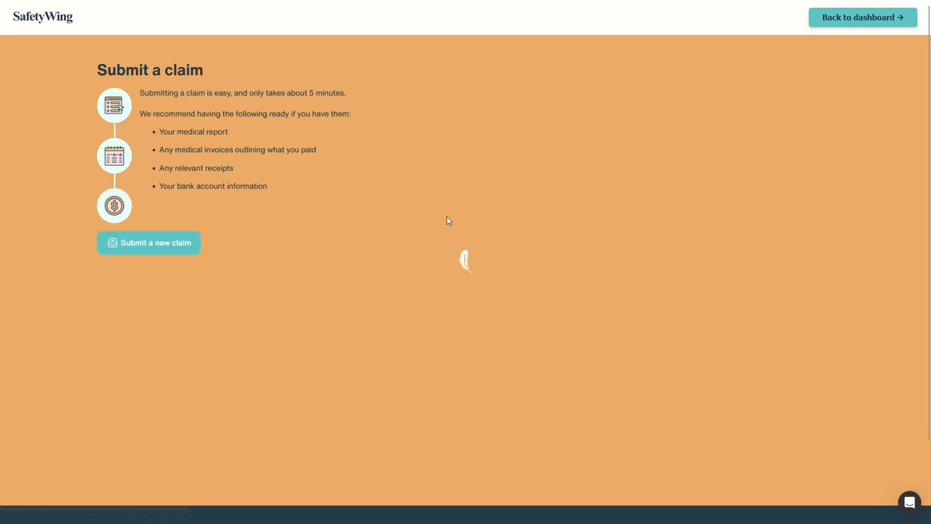
{"action": "mouse_move", "coordinate": [448, 270]}
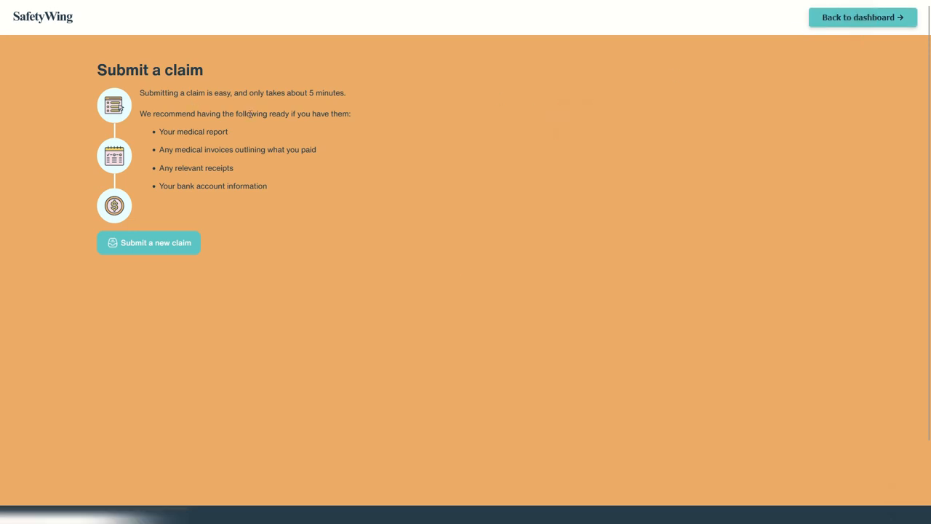
{"action": "mouse_move", "coordinate": [733, 73]}
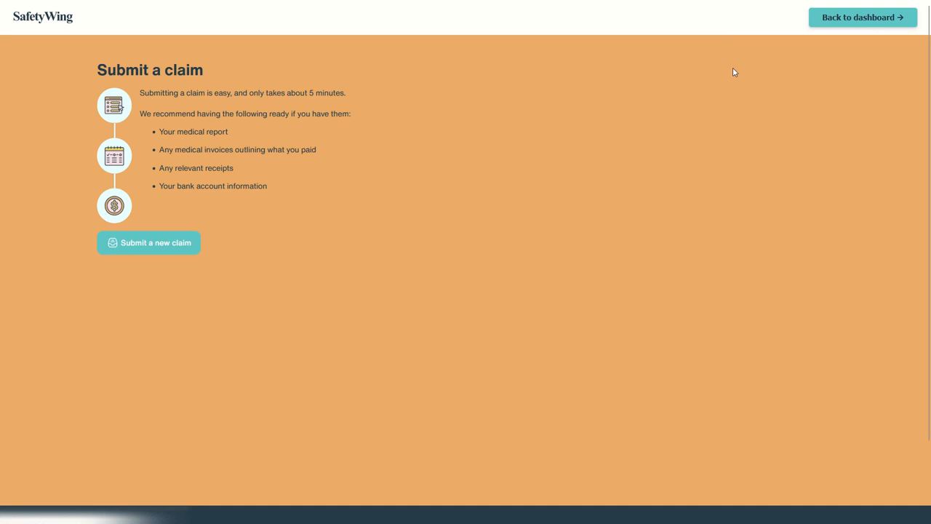
Step: Return from the Submit a claim page to the My coverage dashboard
{"action": "left_click", "coordinate": [863, 17]}
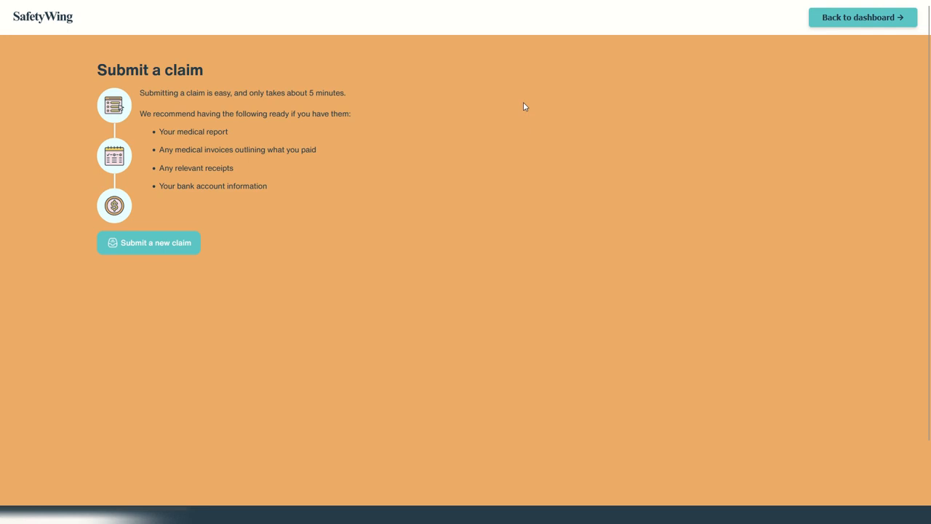
{"action": "mouse_move", "coordinate": [778, 108]}
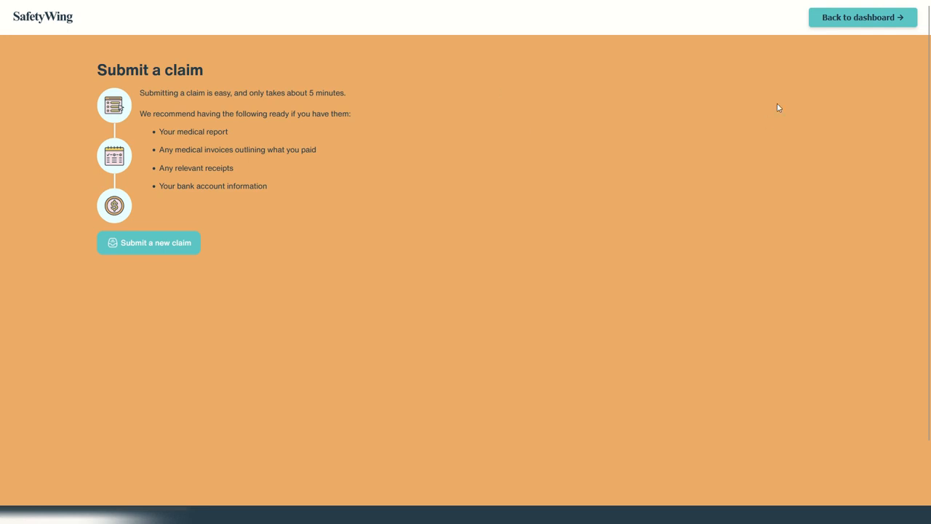
{"action": "mouse_move", "coordinate": [218, 168]}
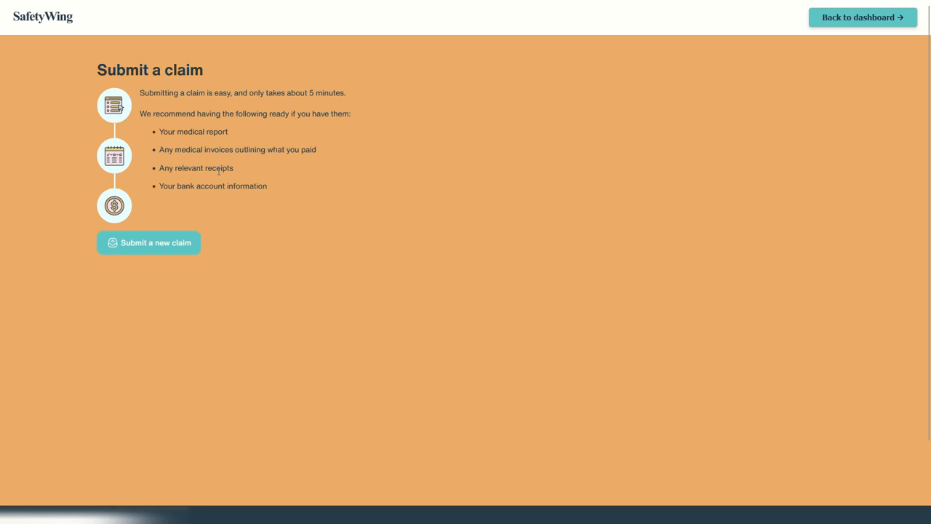
{"action": "mouse_move", "coordinate": [207, 107]}
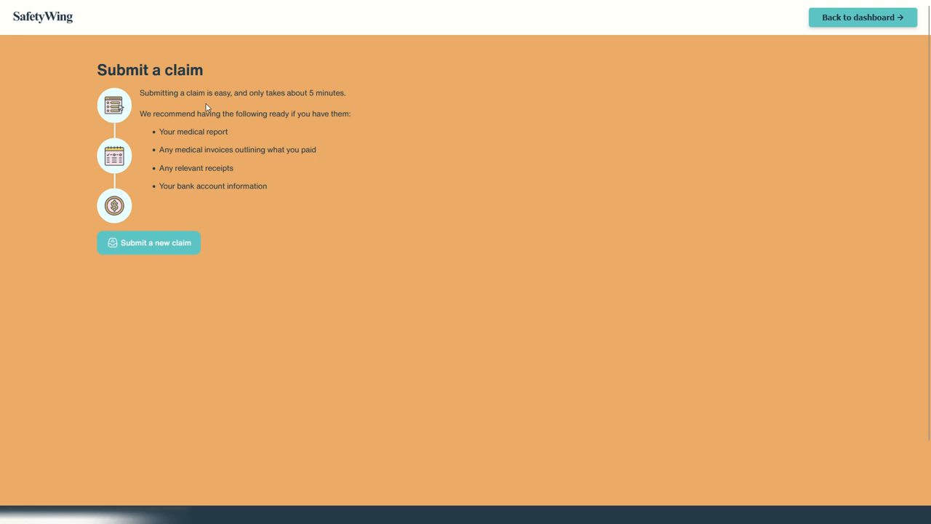
{"action": "left_click", "coordinate": [862, 17]}
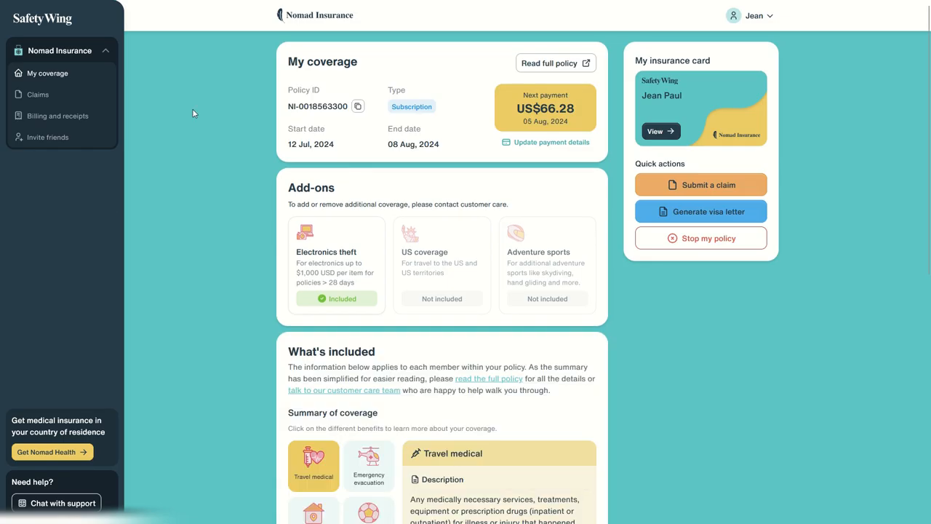
Step: View the claim process page from Claims, then return to the dashboard, landing on the login screen
{"action": "left_click", "coordinate": [38, 94]}
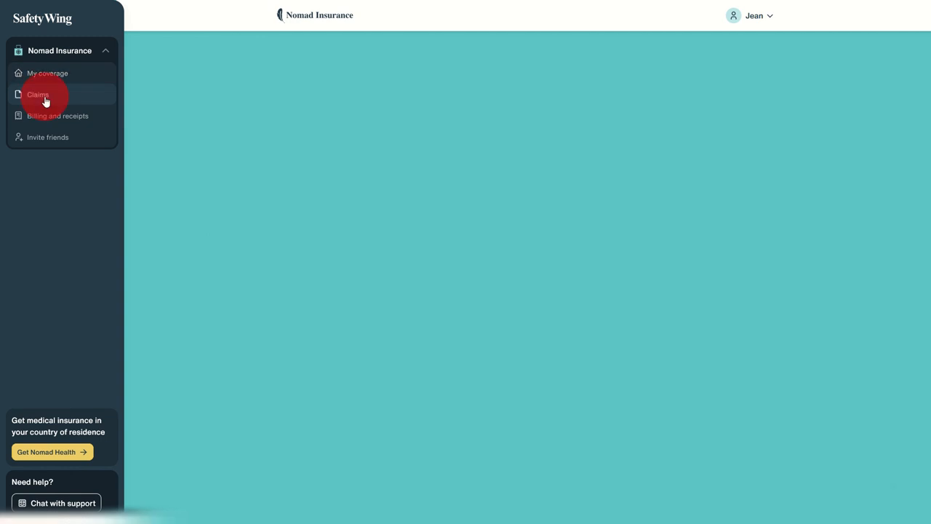
{"action": "left_click", "coordinate": [37, 95]}
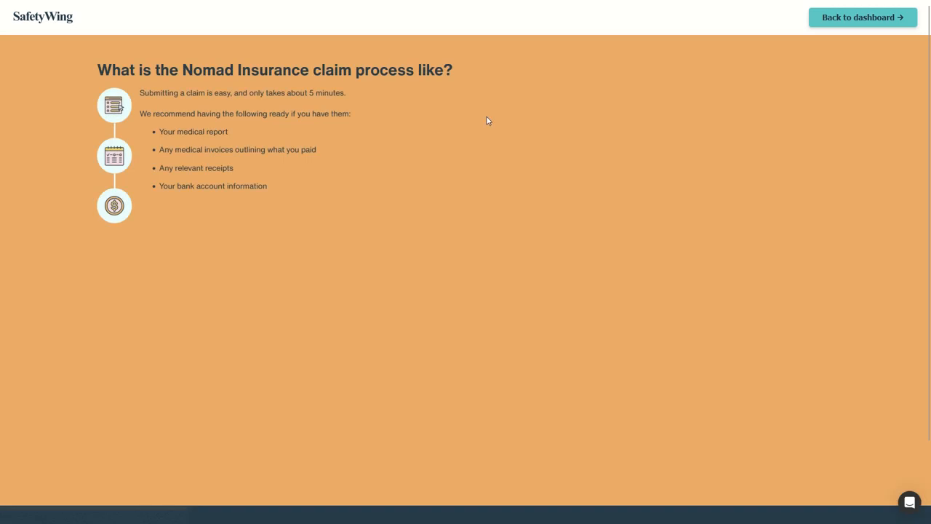
{"action": "mouse_move", "coordinate": [416, 195]}
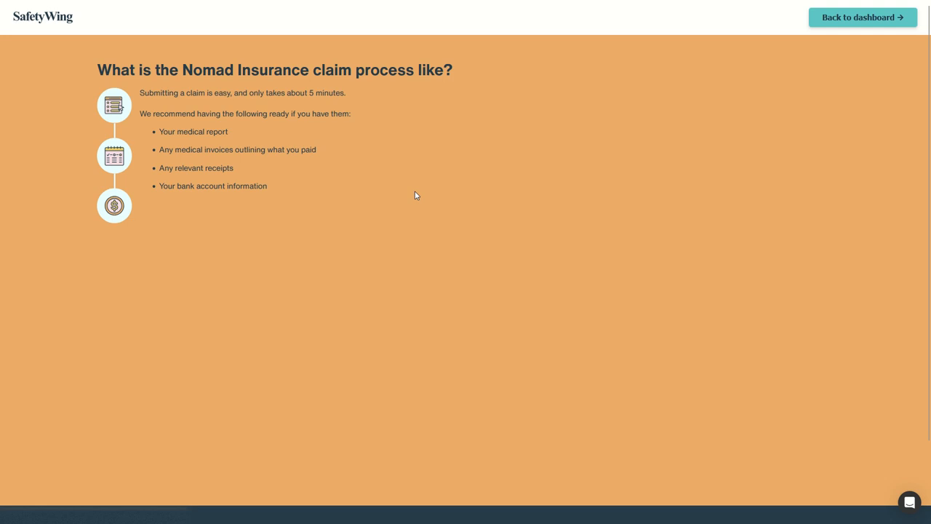
{"action": "mouse_move", "coordinate": [189, 214]}
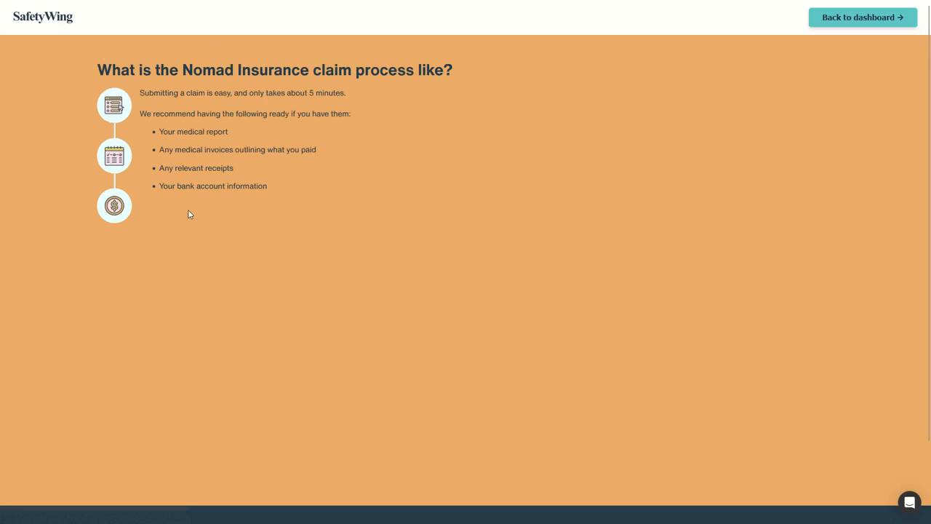
{"action": "mouse_move", "coordinate": [477, 209]}
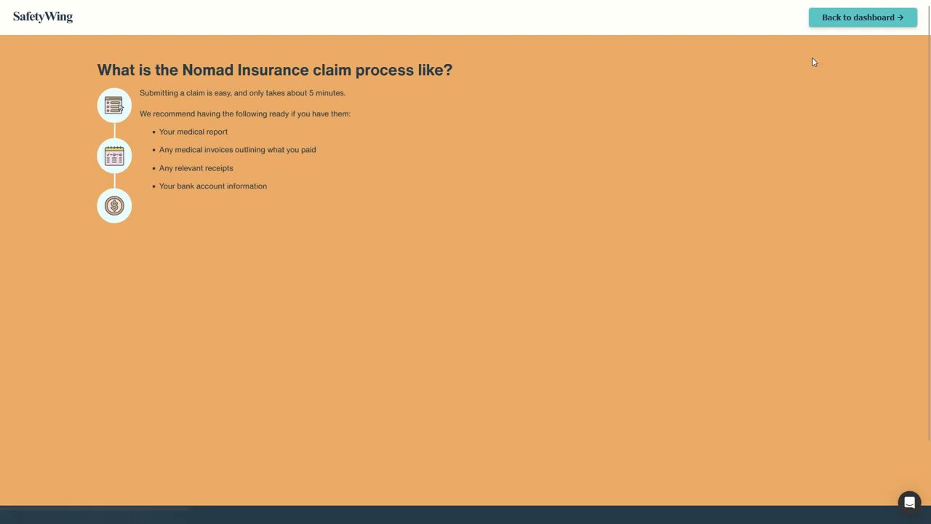
{"action": "left_click", "coordinate": [863, 18]}
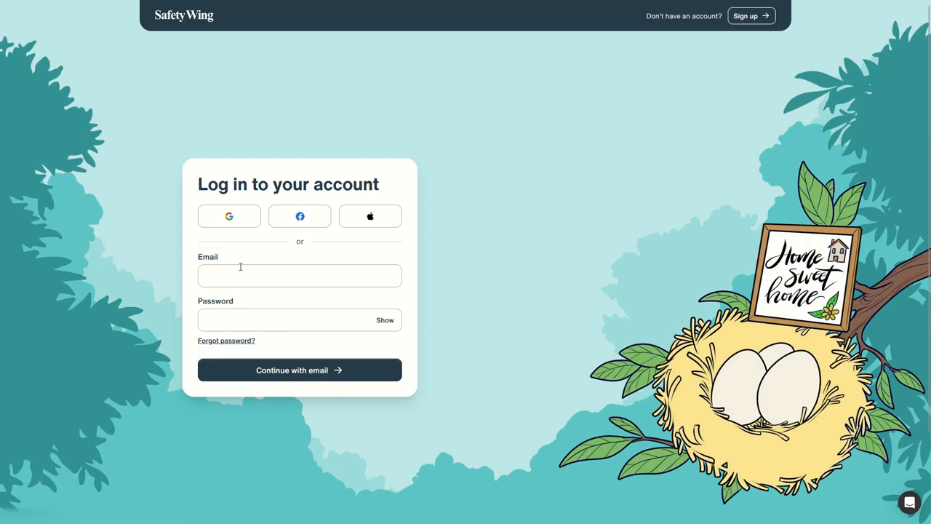
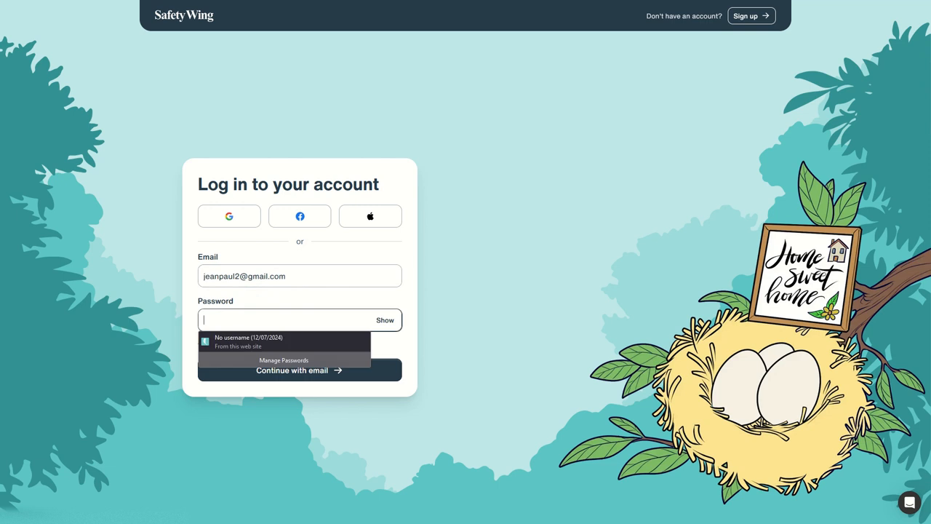
Step: Sign back in with the saved email and autofilled password, declining the browser's password update
{"action": "left_click", "coordinate": [300, 371]}
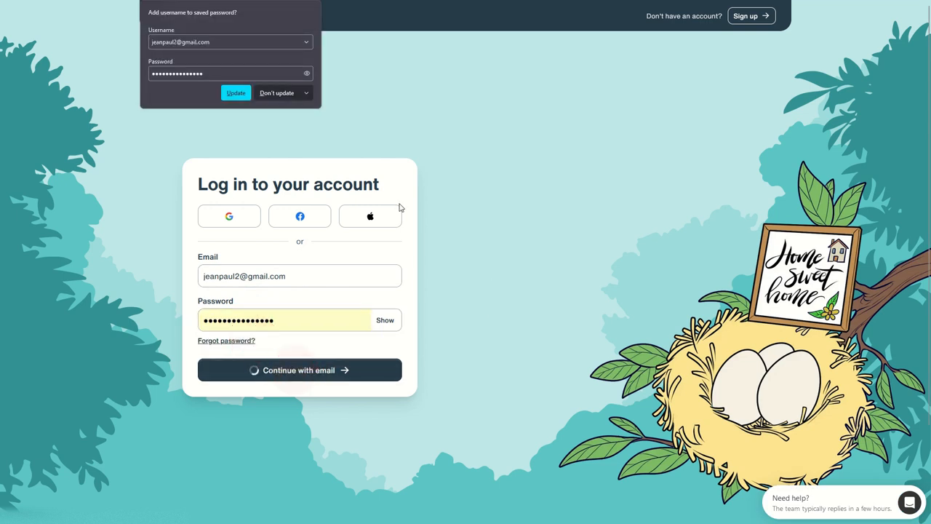
{"action": "left_click", "coordinate": [299, 369]}
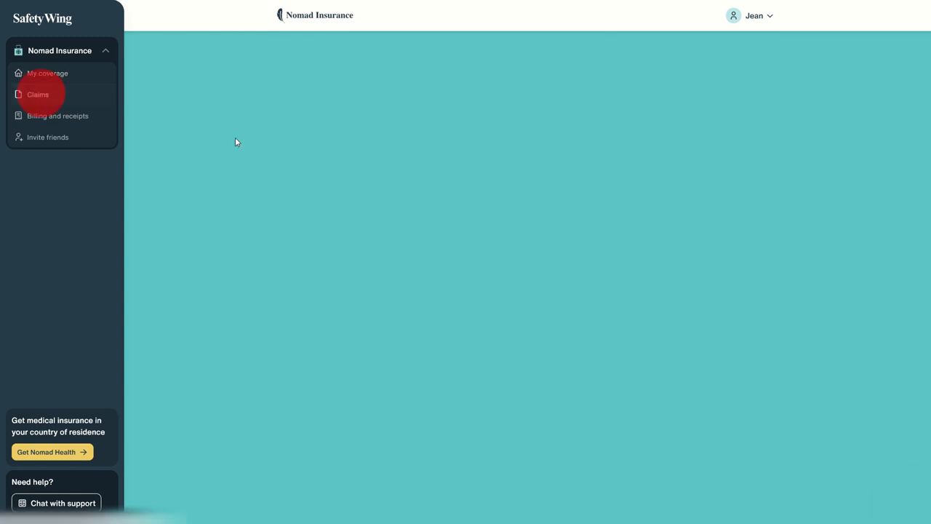
Step: Review the Your claims list showing the medical and new travel claims, both Processing at THB 10,000.00
{"action": "left_click", "coordinate": [38, 93]}
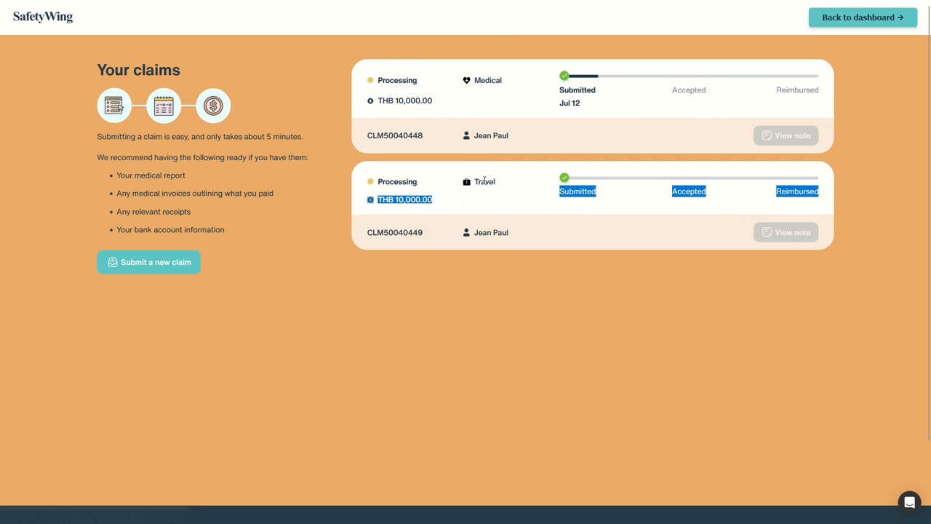
{"action": "mouse_move", "coordinate": [483, 180]}
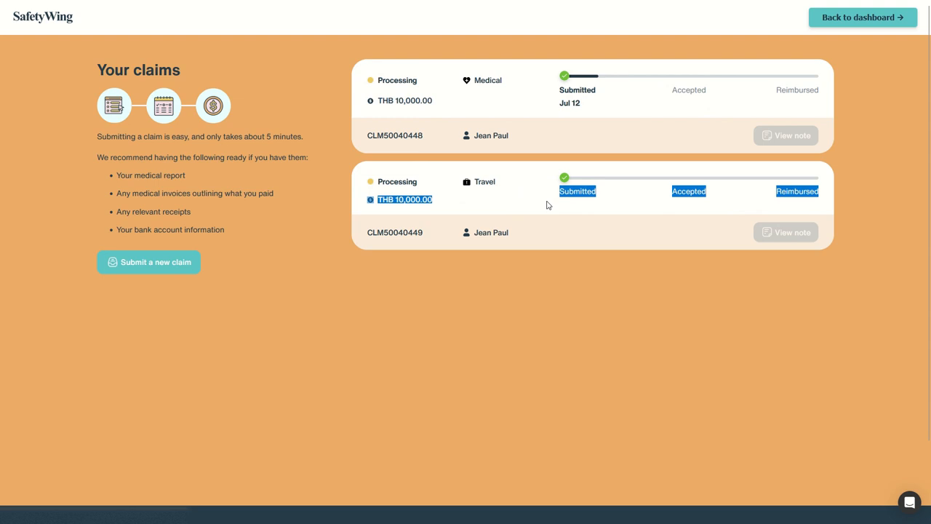
{"action": "left_click", "coordinate": [688, 186]}
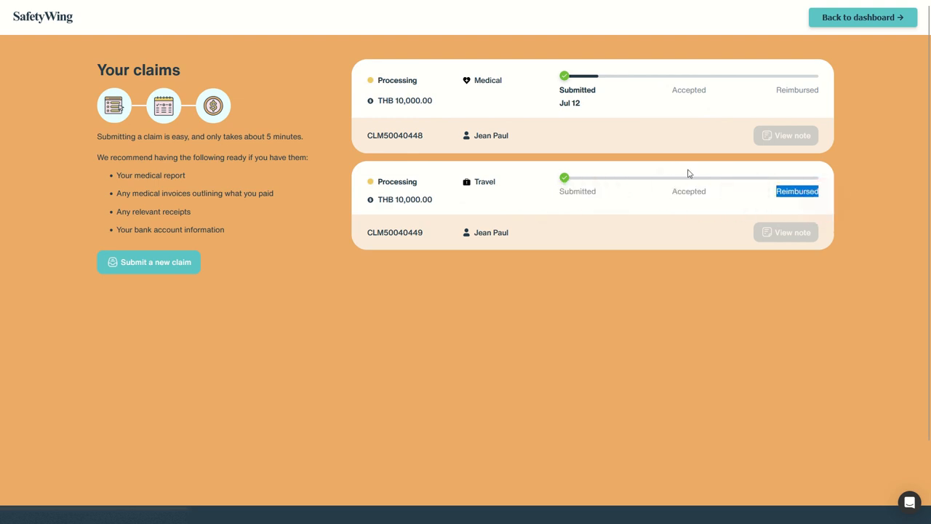
{"action": "mouse_move", "coordinate": [357, 242]}
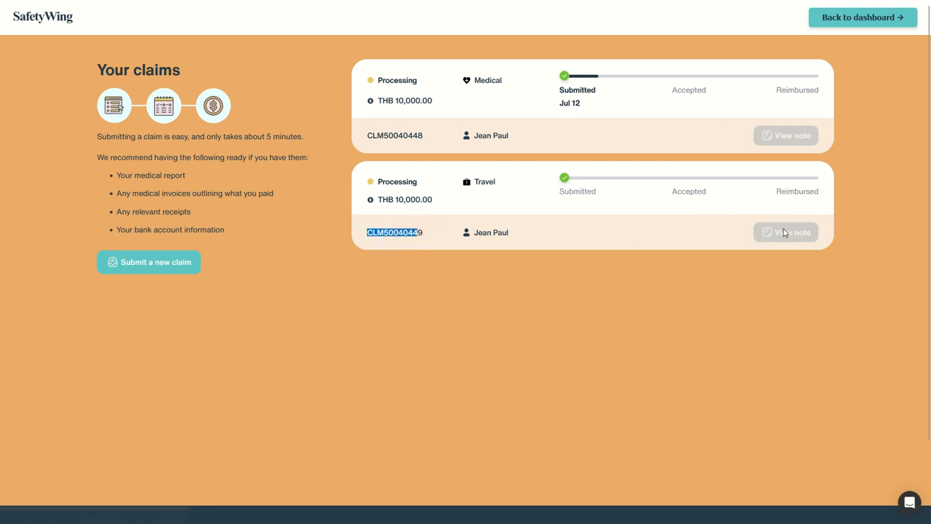
{"action": "mouse_move", "coordinate": [211, 302]}
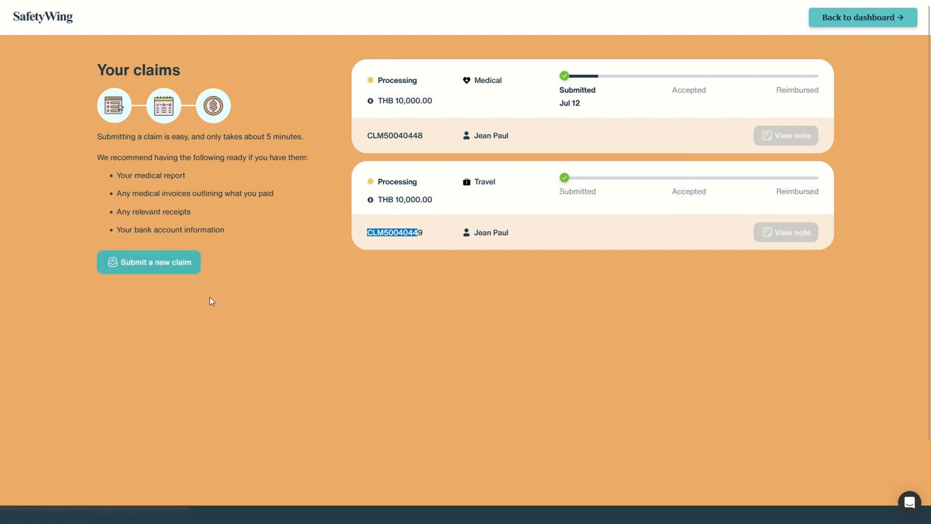
{"action": "mouse_move", "coordinate": [492, 231]}
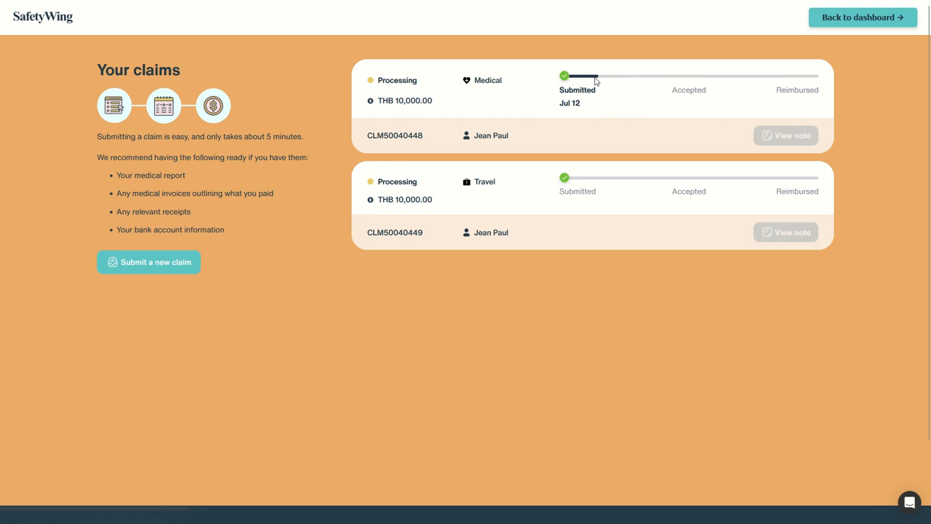
{"action": "mouse_move", "coordinate": [599, 82]}
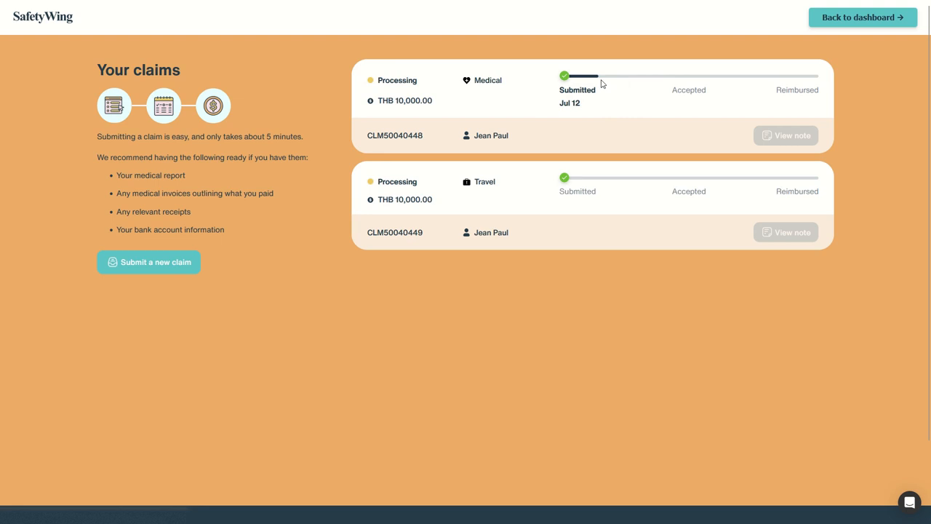